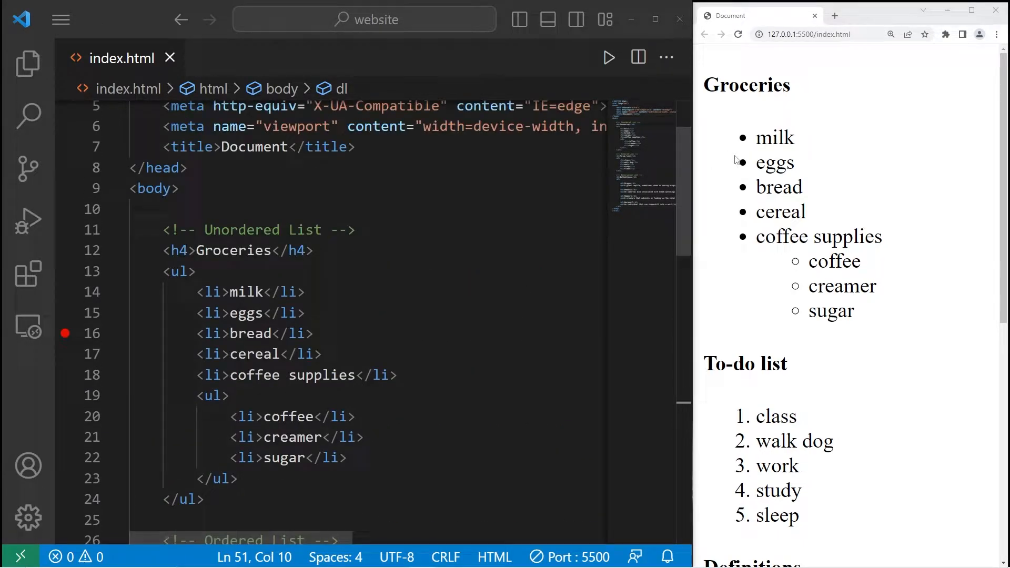
{"action": "mouse_move", "coordinate": [811, 352]}
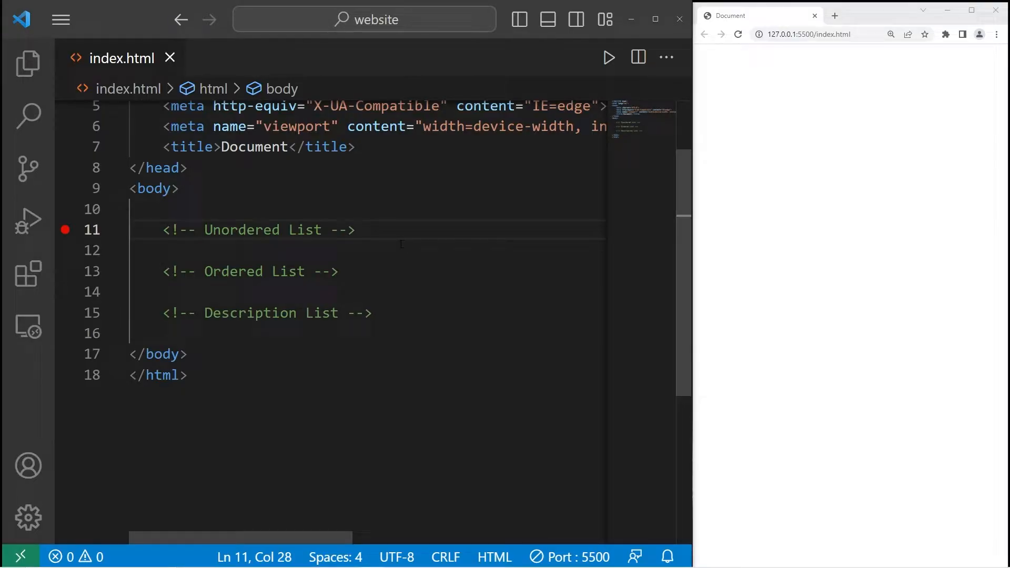
Start an empty <ul> element on a new line under the Unordered List comment
{"action": "double_click", "coordinate": [242, 230]}
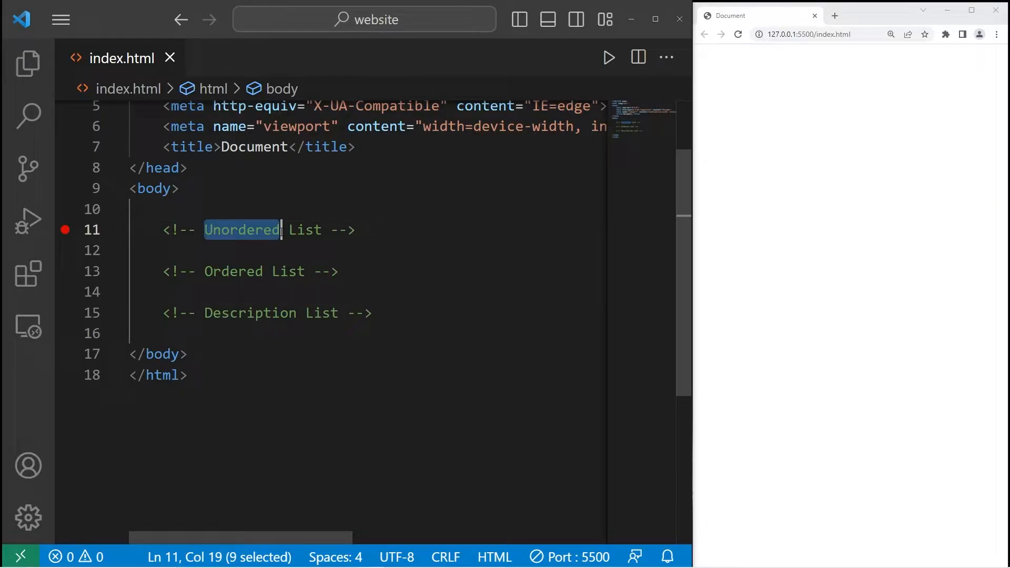
{"action": "double_click", "coordinate": [249, 313]}
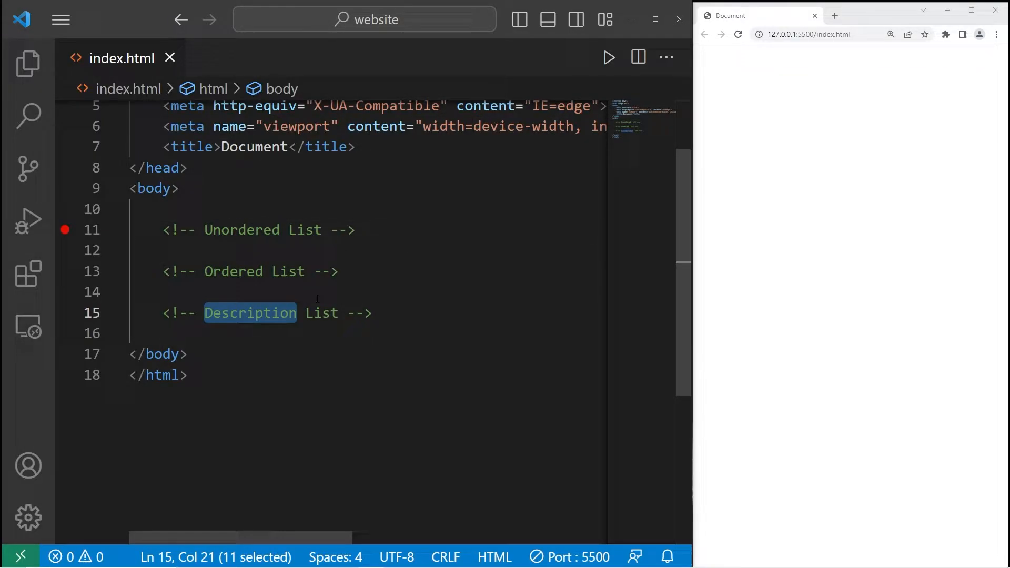
{"action": "left_click", "coordinate": [355, 230]}
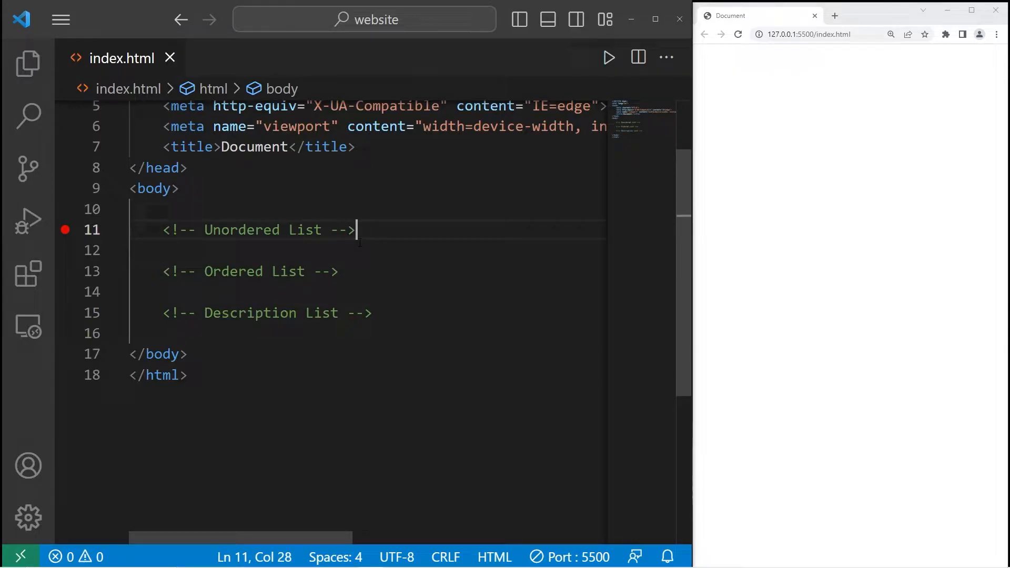
{"action": "key", "text": "Enter"}
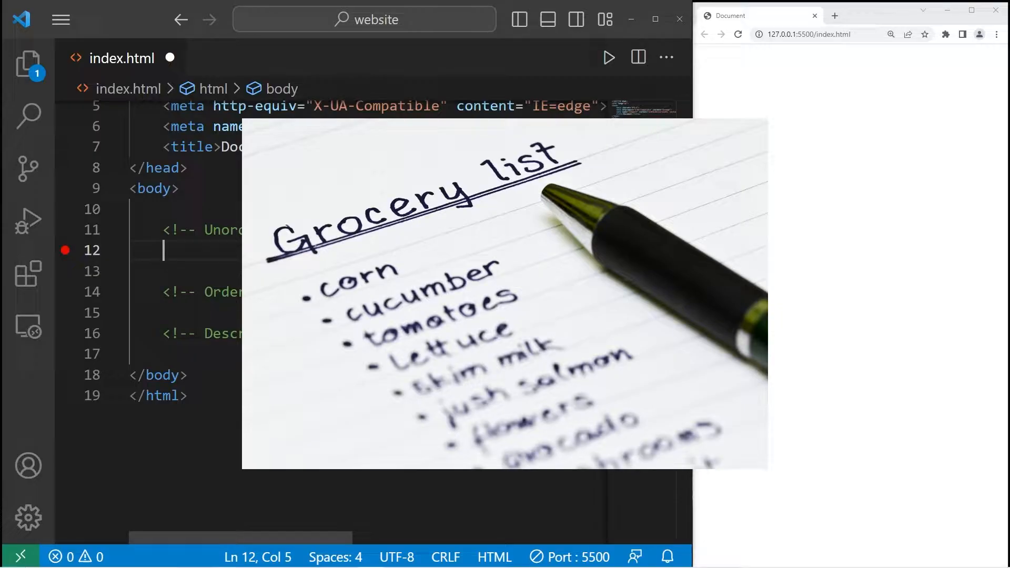
{"action": "type", "text": "<>"}
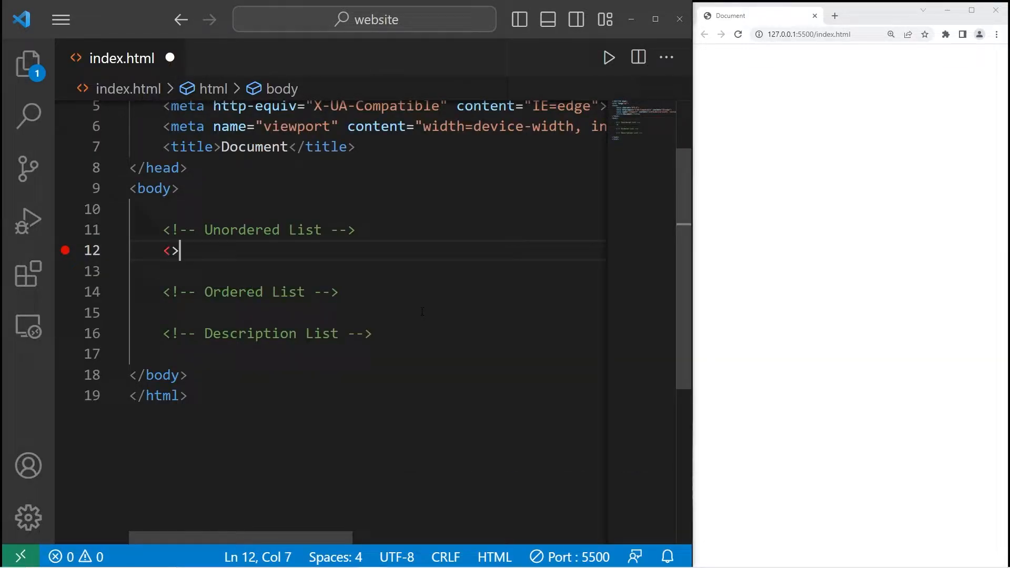
{"action": "type", "text": "ul"}
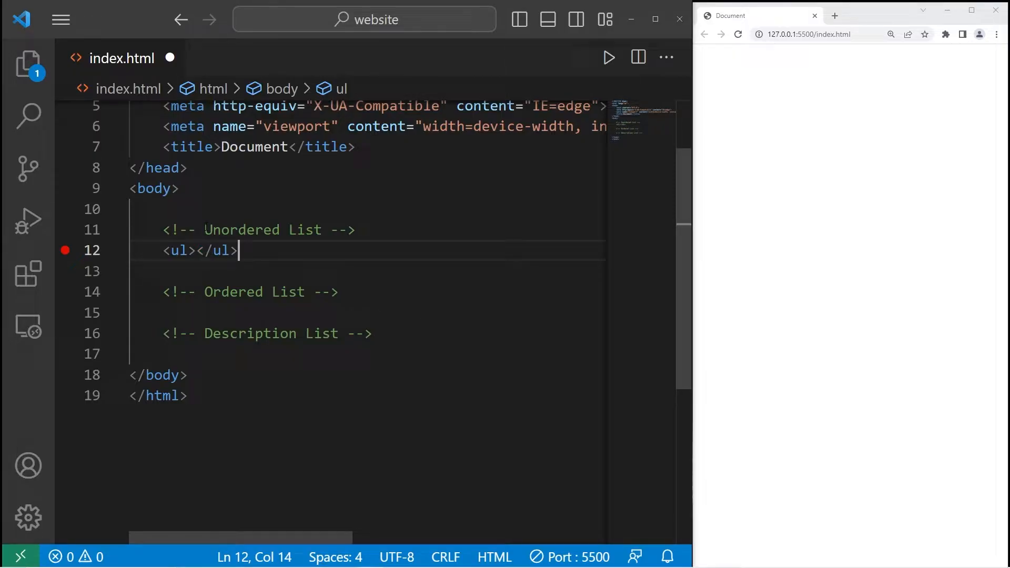
{"action": "left_click", "coordinate": [201, 251]}
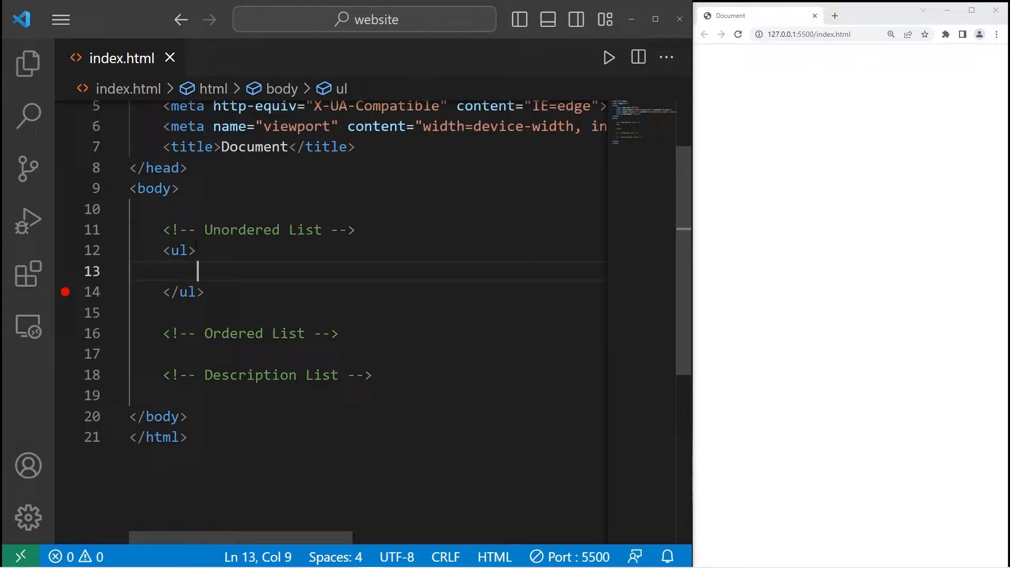
Fill the list with <li> items milk, eggs, bread and coffee
{"action": "type", "text": "<li></li>"}
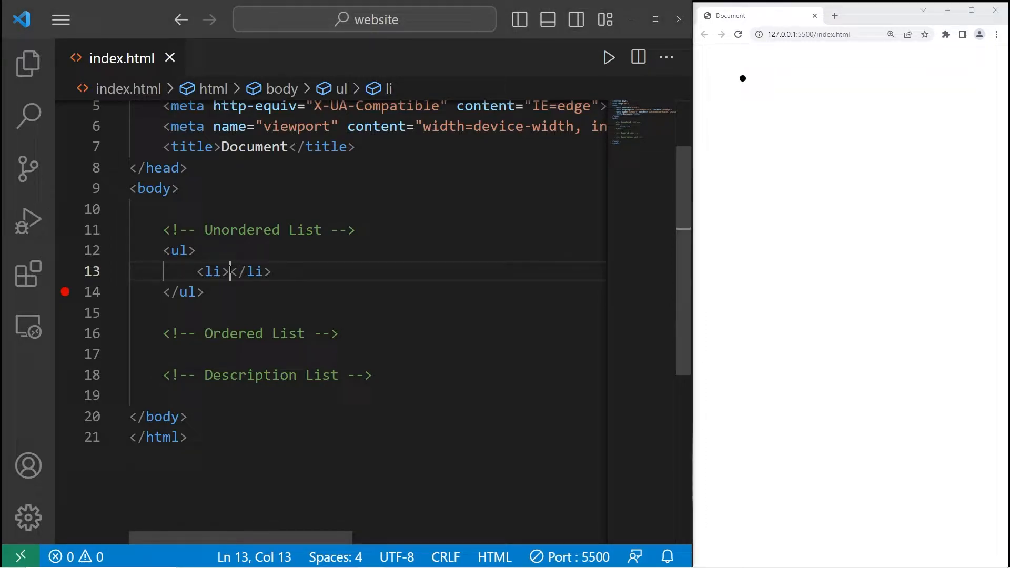
{"action": "type", "text": "milk"}
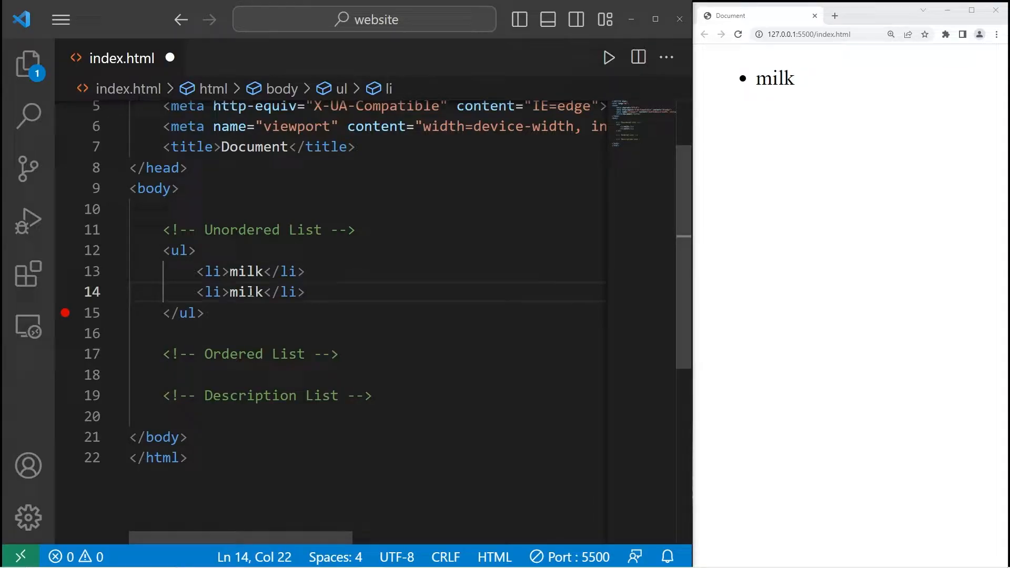
{"action": "type", "text": "eggs"}
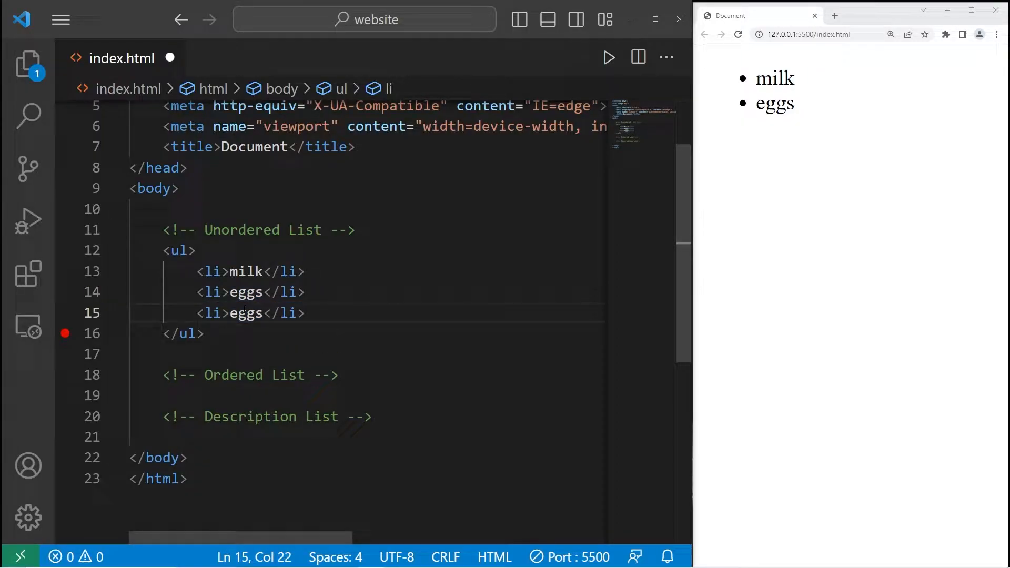
{"action": "double_click", "coordinate": [246, 313]}
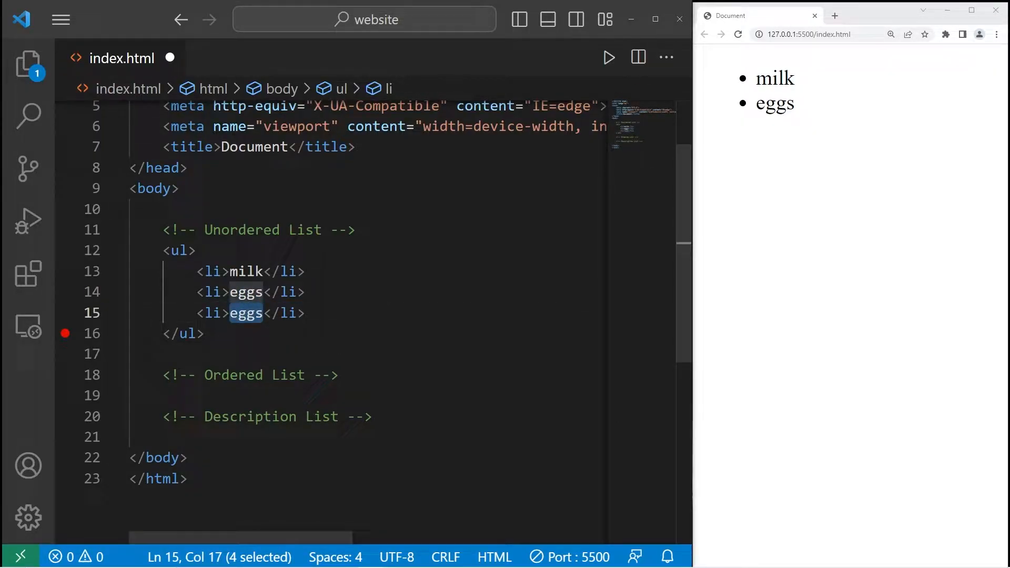
{"action": "type", "text": "bread"}
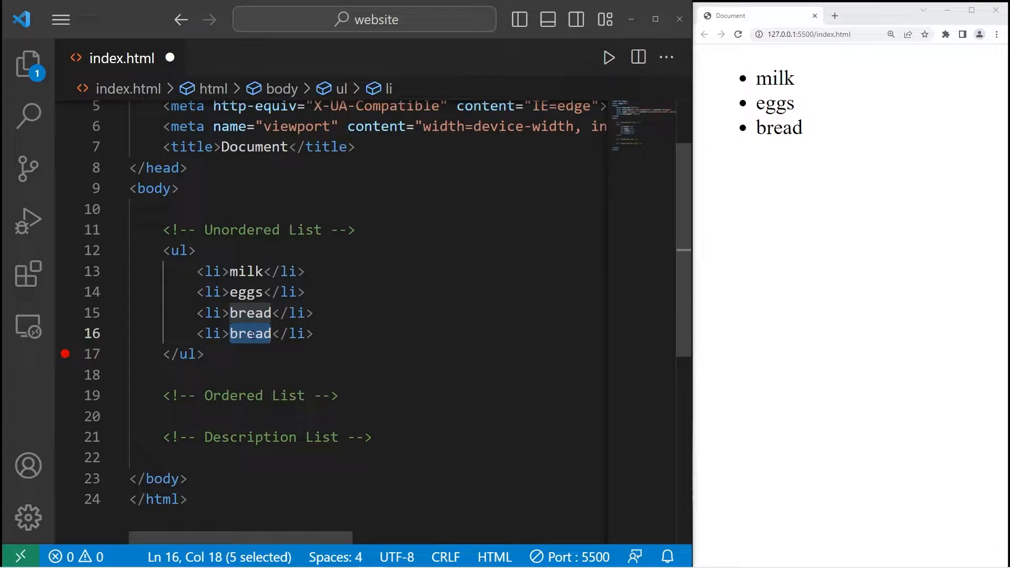
{"action": "type", "text": "coffee"}
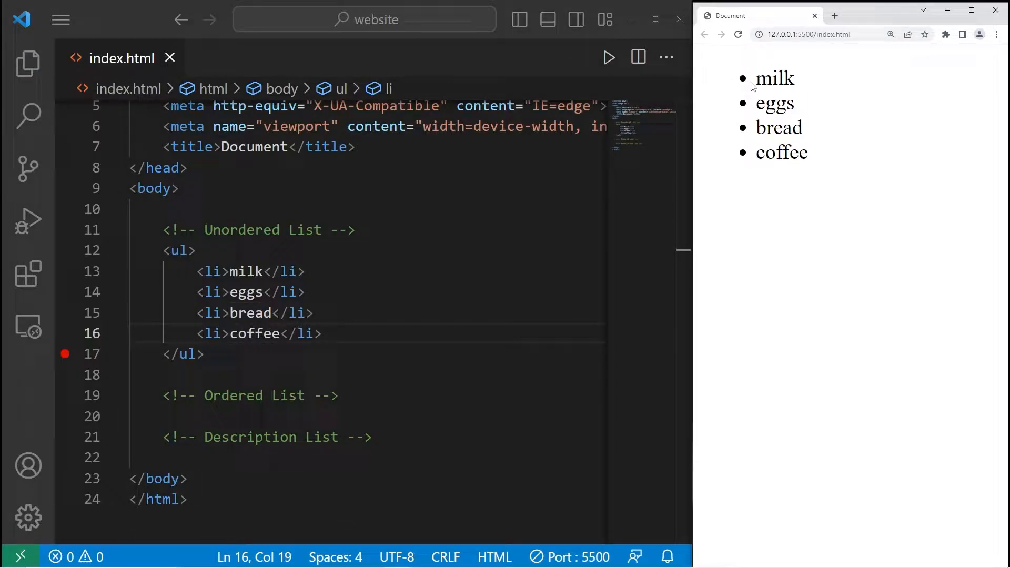
{"action": "left_click", "coordinate": [356, 230]}
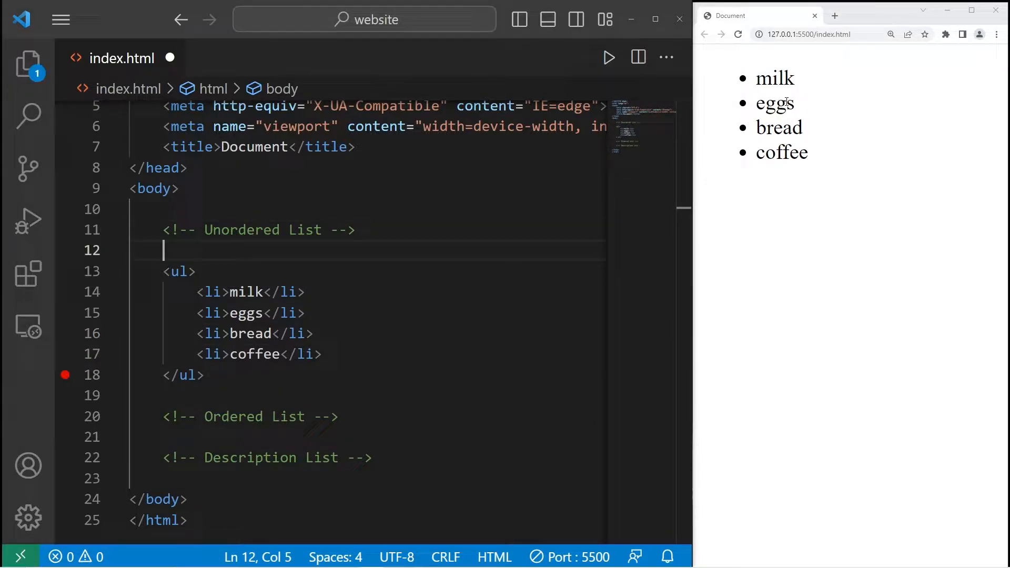
Add an <h4>Groceries</h4> heading line above the <ul>
{"action": "type", "text": "<>"}
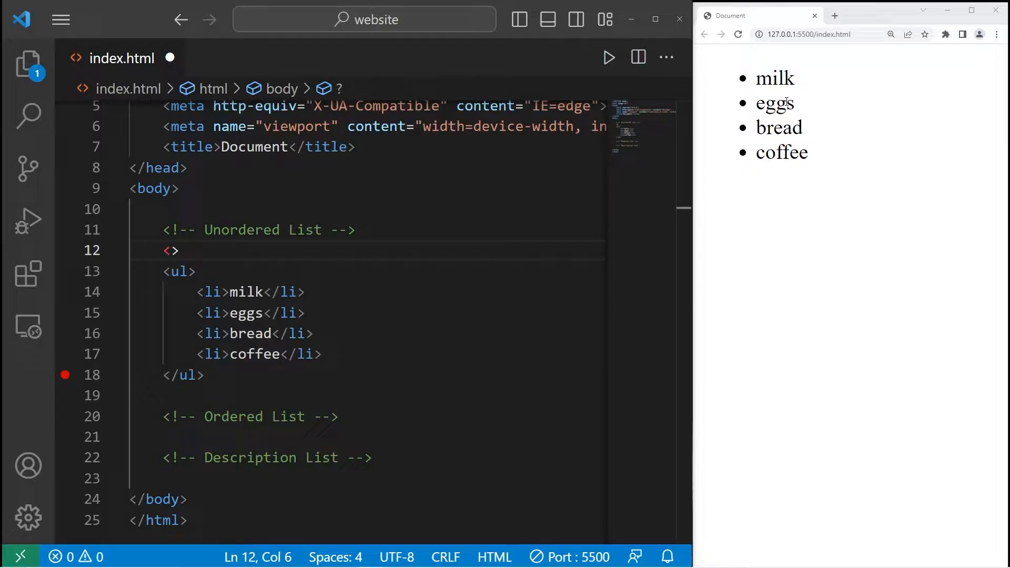
{"action": "type", "text": "h4"}
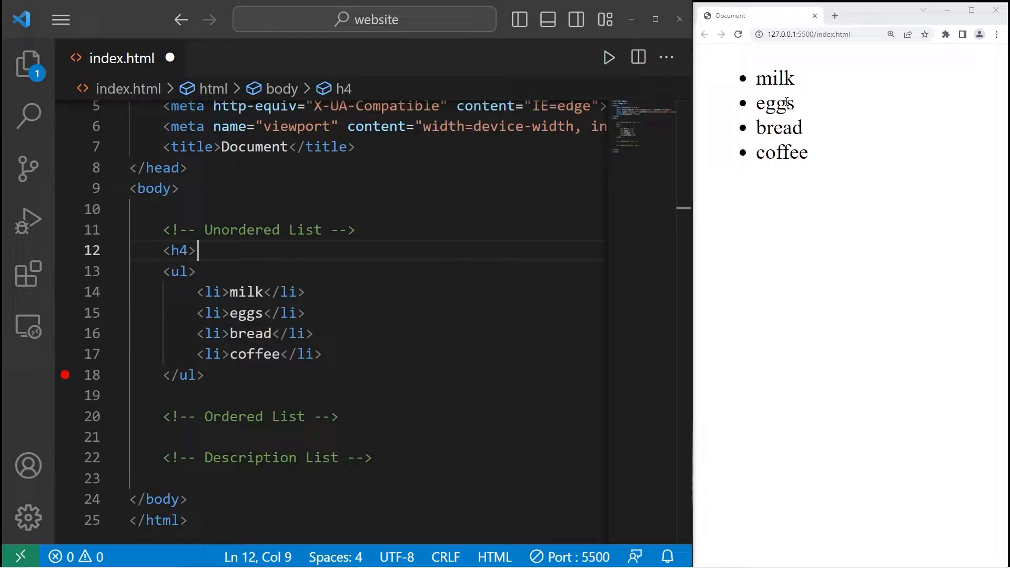
{"action": "type", "text": "</h4>"}
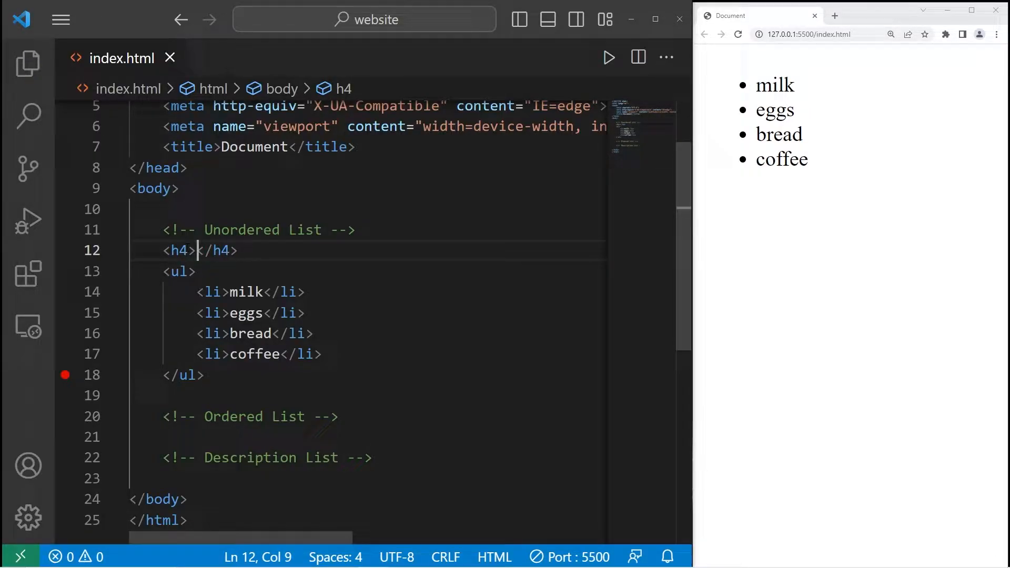
{"action": "type", "text": "Groceries"}
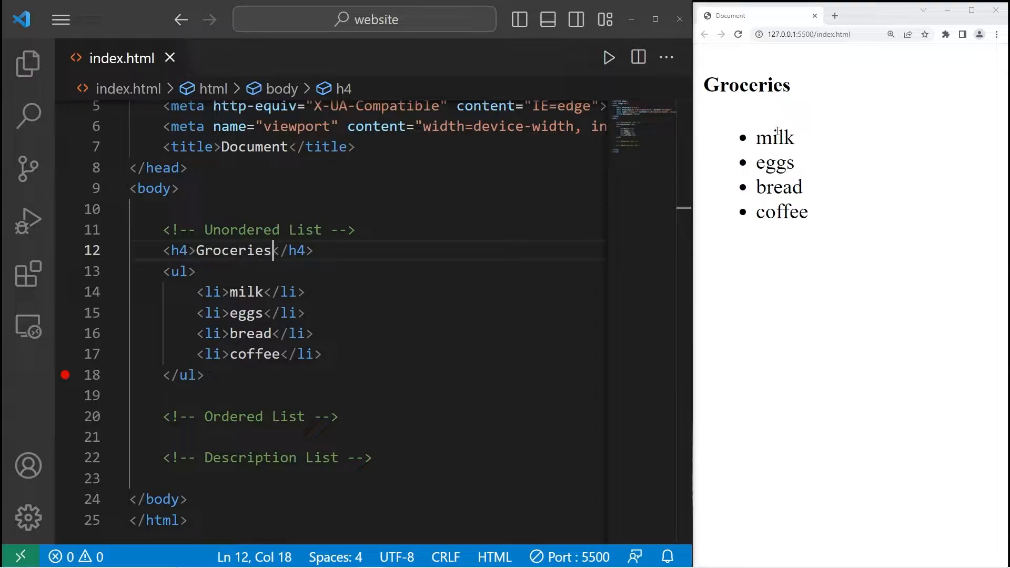
{"action": "mouse_move", "coordinate": [846, 142]}
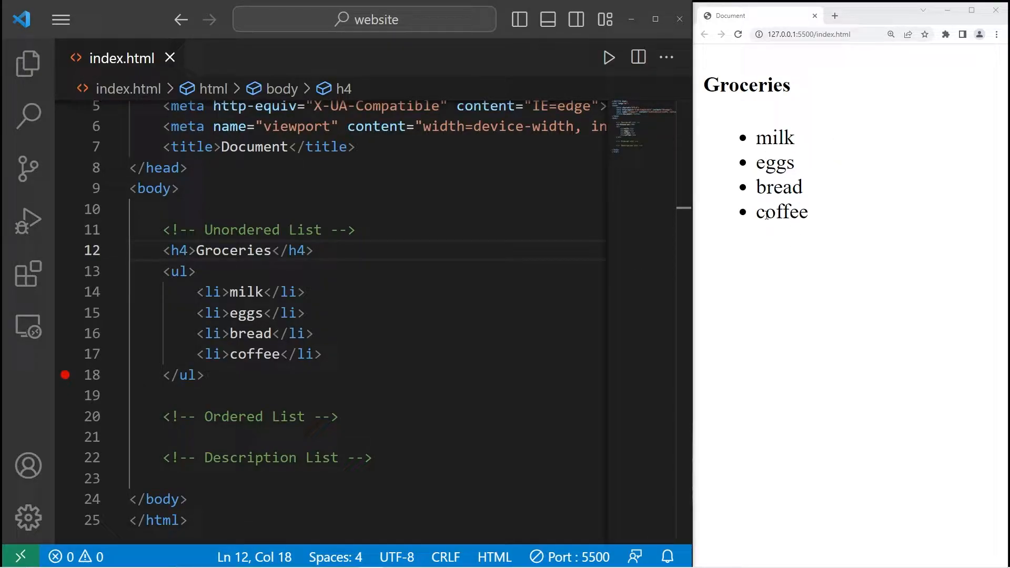
Rename the last item to coffee supplies and nest a new <ul> inside it
{"action": "type", "text": "su"}
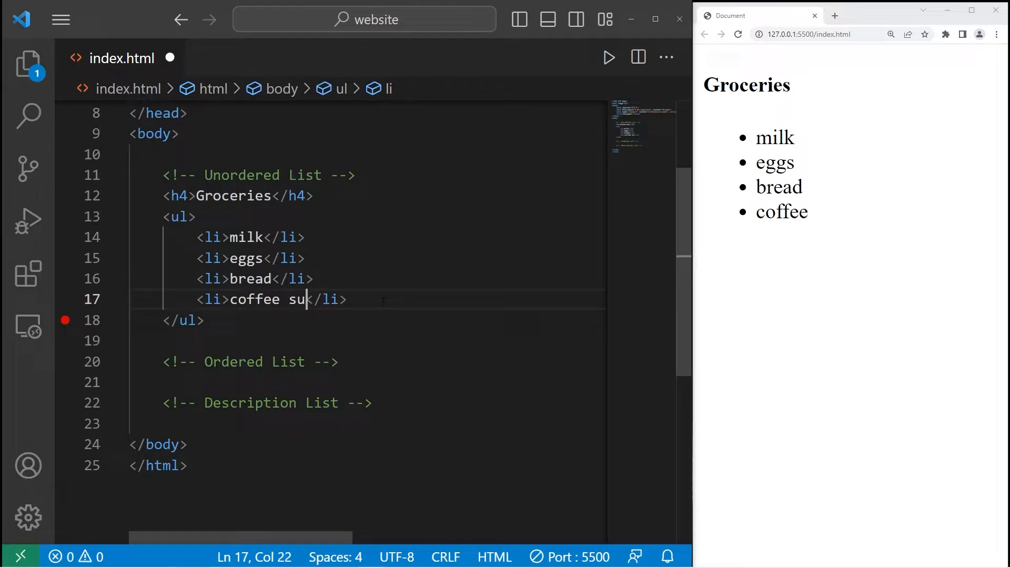
{"action": "type", "text": "pplies"}
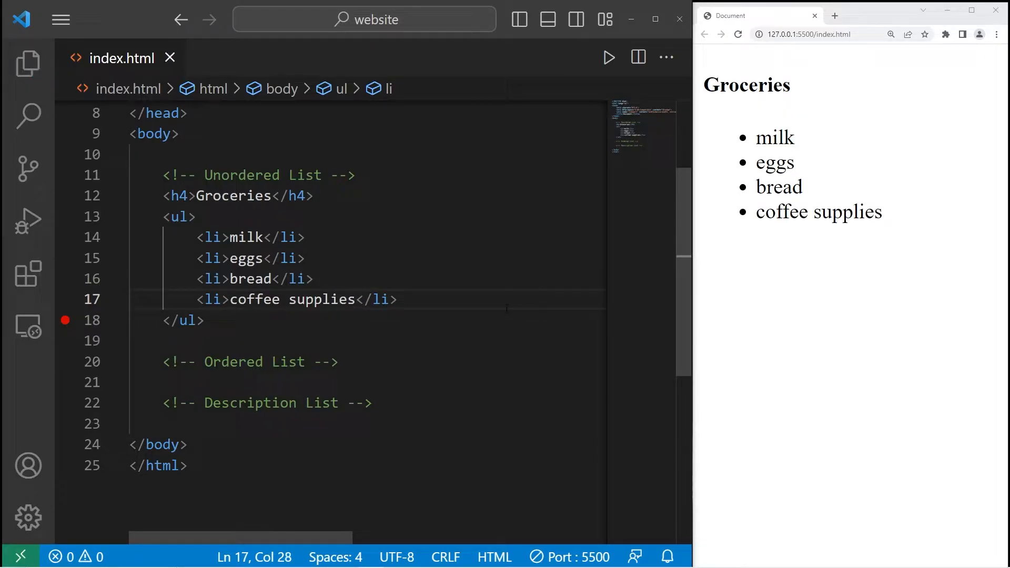
{"action": "key", "text": "enter"}
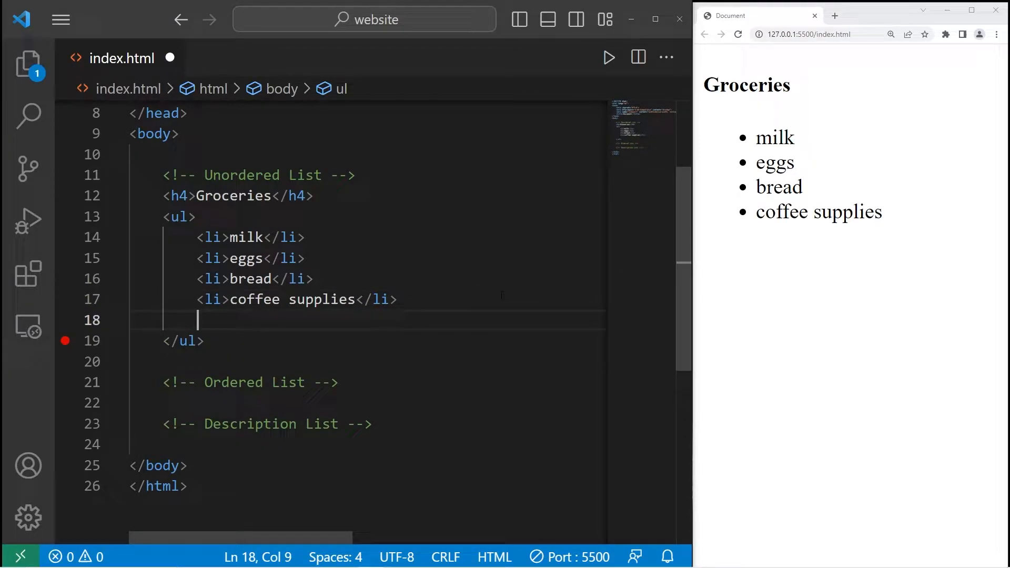
{"action": "type", "text": "<ul>"}
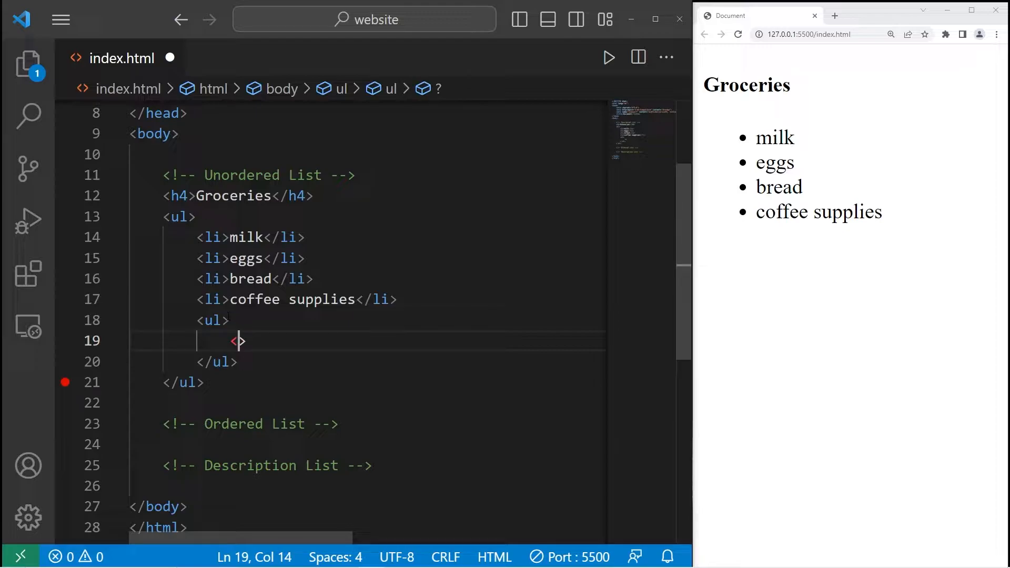
{"action": "type", "text": "li>"}
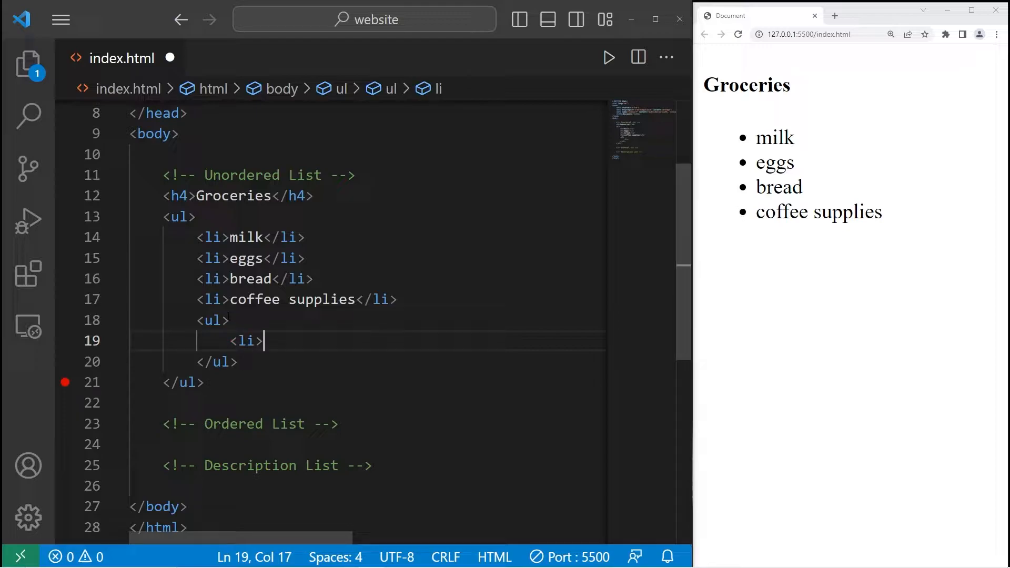
Give the nested sublist the items coffee beans, creamer and sugar
{"action": "type", "text": "coff"}
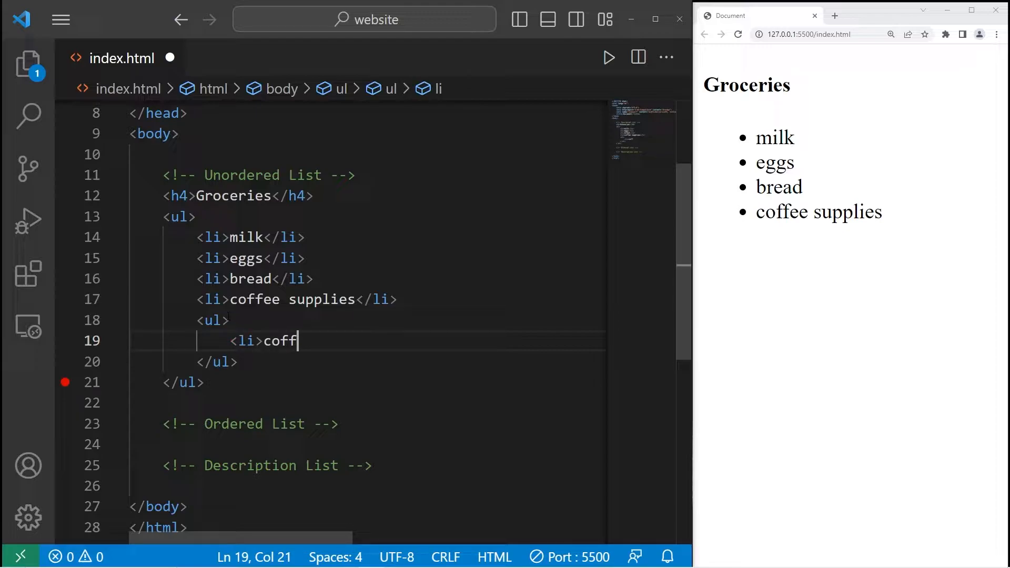
{"action": "type", "text": "ee beans<"}
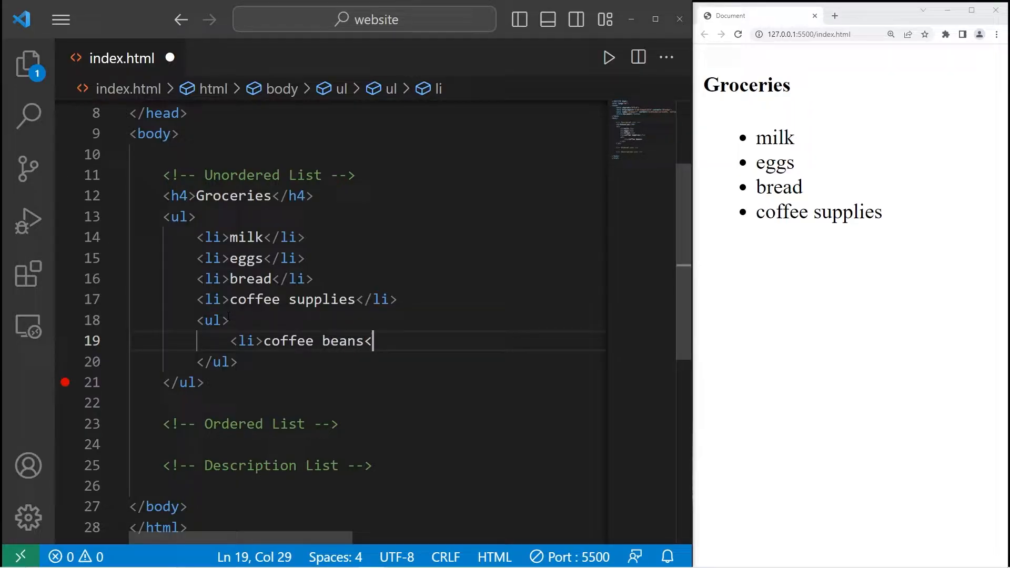
{"action": "type", "text": "</li>"}
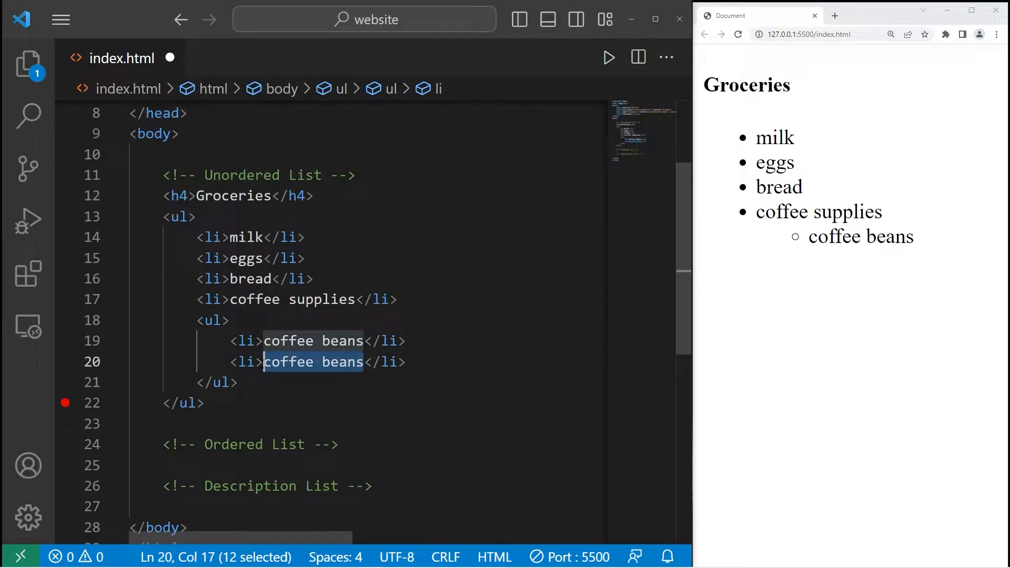
{"action": "type", "text": "creamer"}
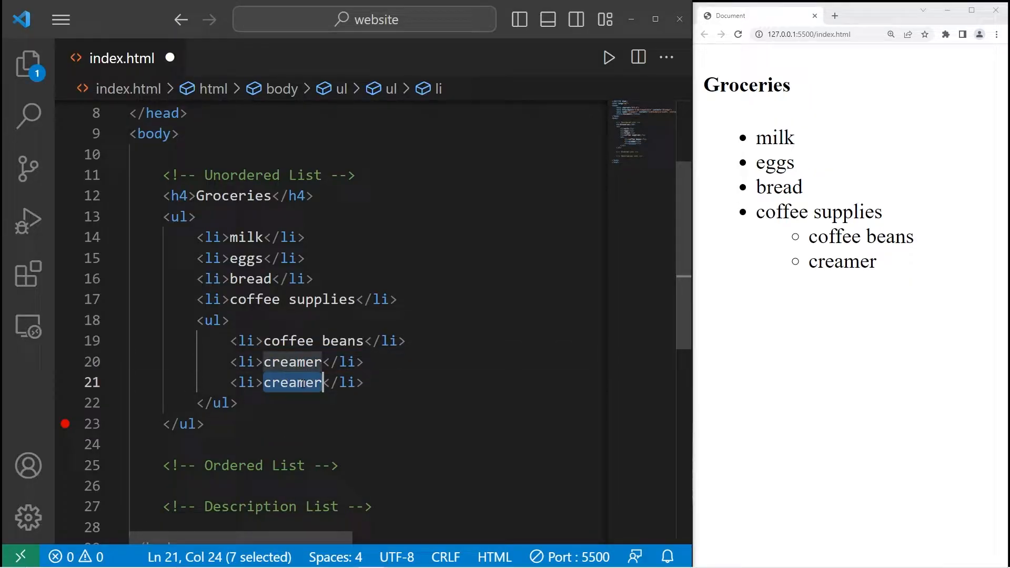
{"action": "type", "text": "sugar"}
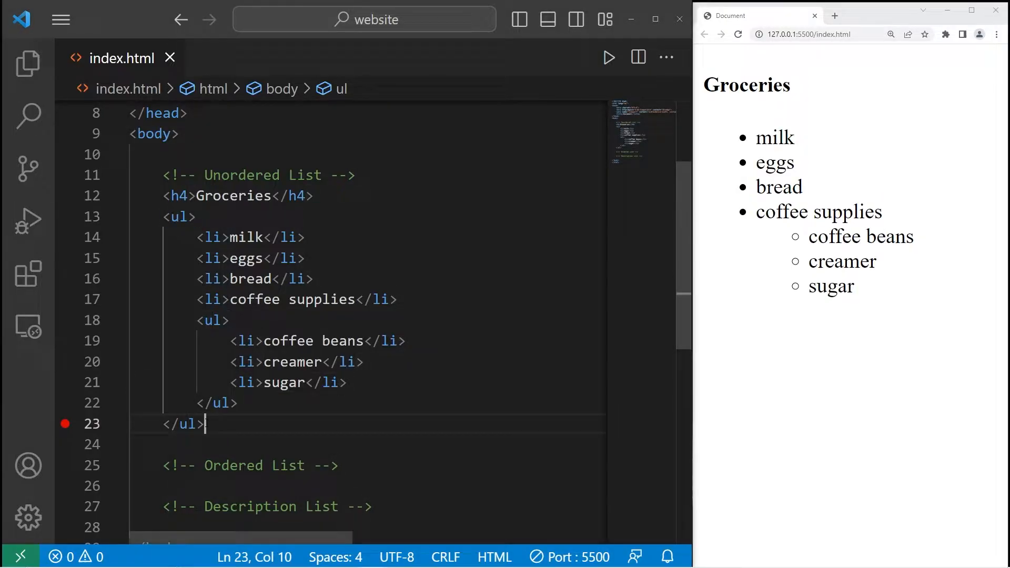
{"action": "scroll", "scroll_direction": "down", "scroll_amount": 3}
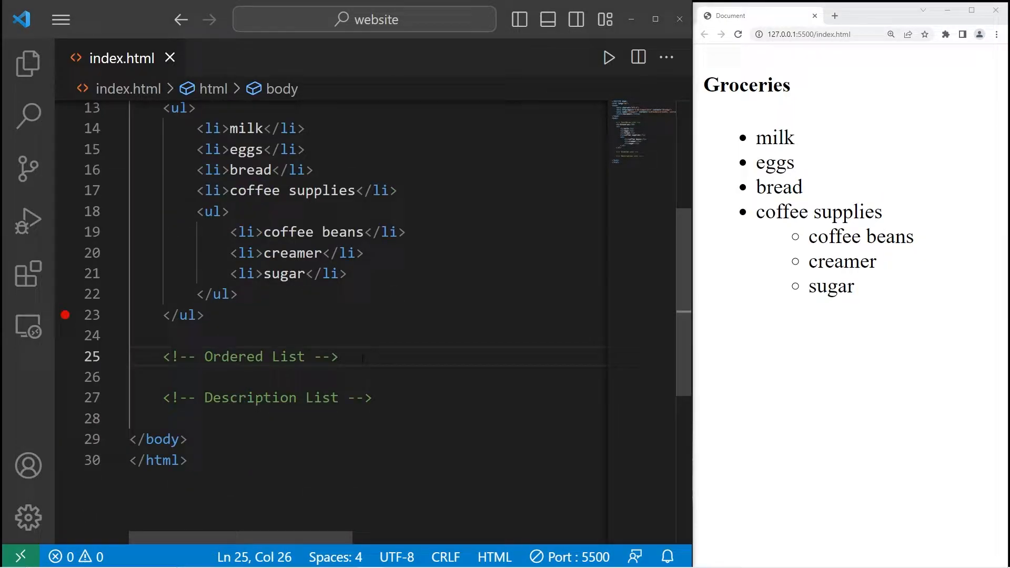
Create an <ol> under the Ordered List comment with first item eat breakfast
{"action": "key", "text": "enter"}
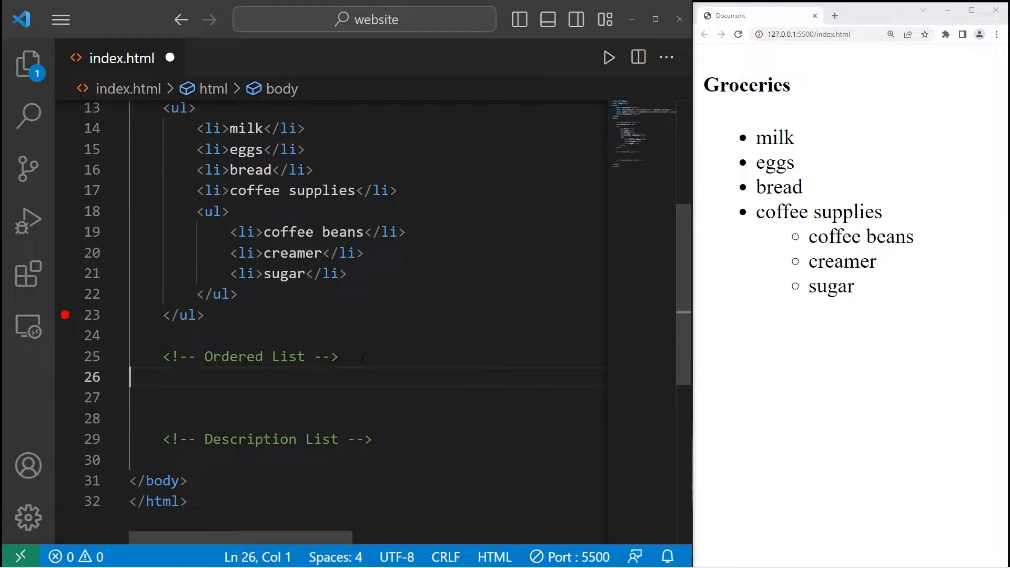
{"action": "type", "text": "<>"}
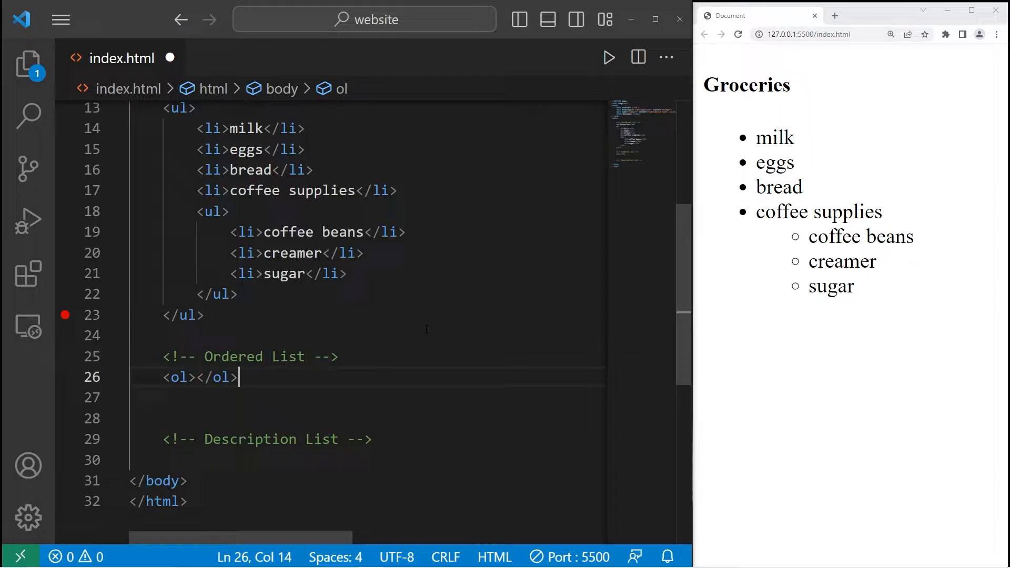
{"action": "key", "text": "Enter"}
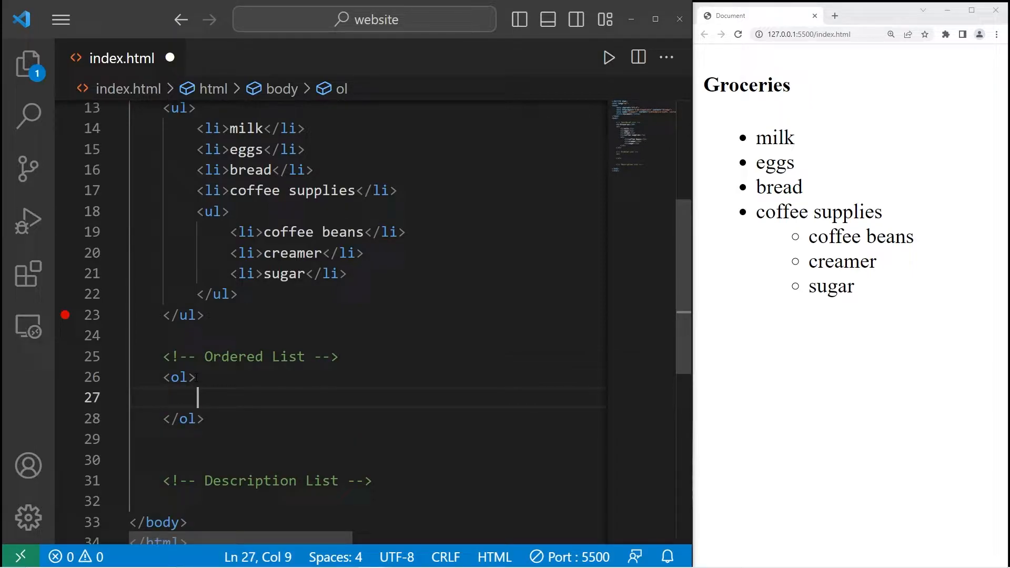
{"action": "type", "text": "<>"}
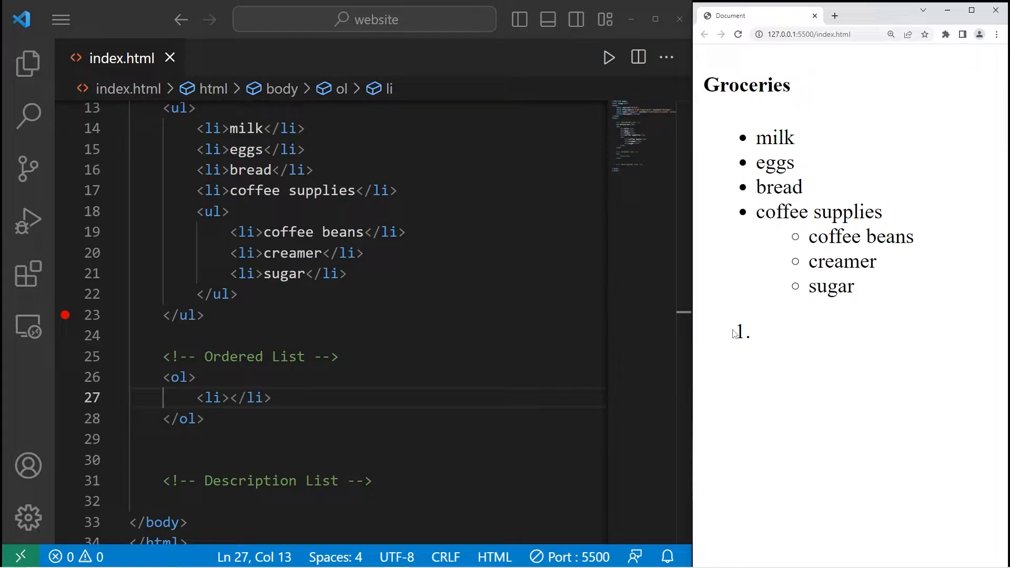
{"action": "type", "text": "e"}
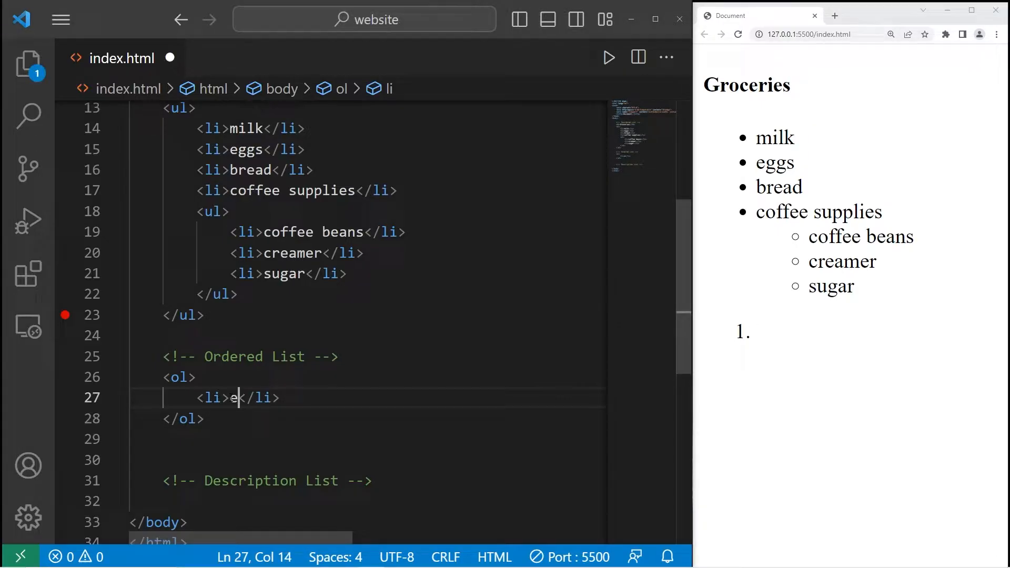
{"action": "type", "text": "at breakfast"}
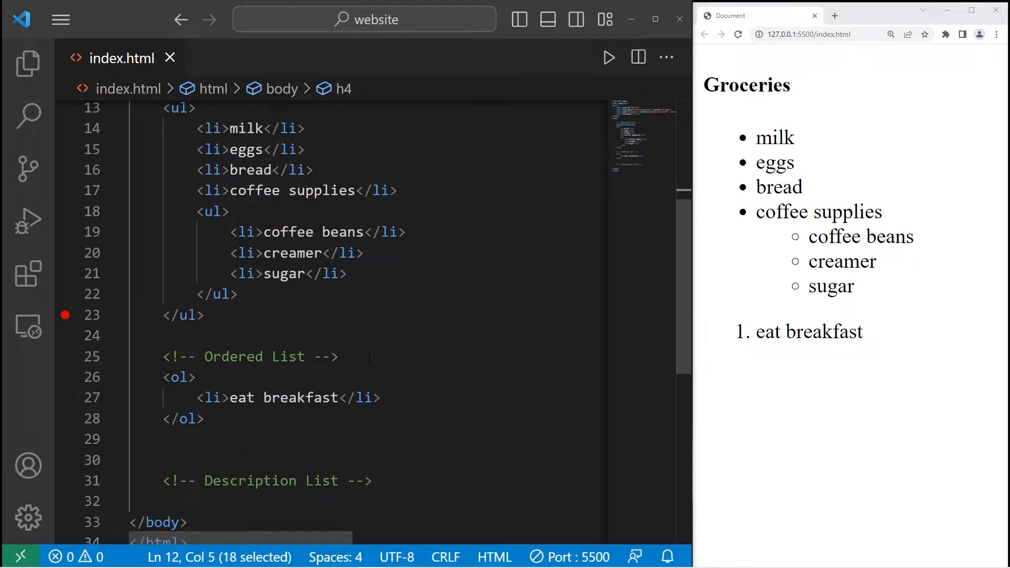
Paste the h4 heading above the <ol> and reword it to To do list
{"action": "type", "text": "<h4>Groceries</h4>"}
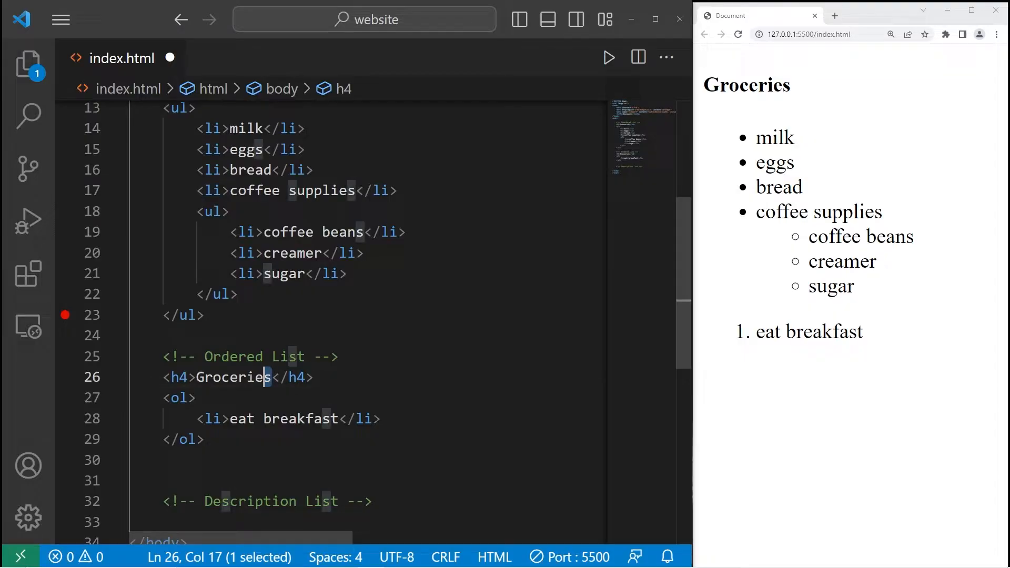
{"action": "type", "text": "To do"}
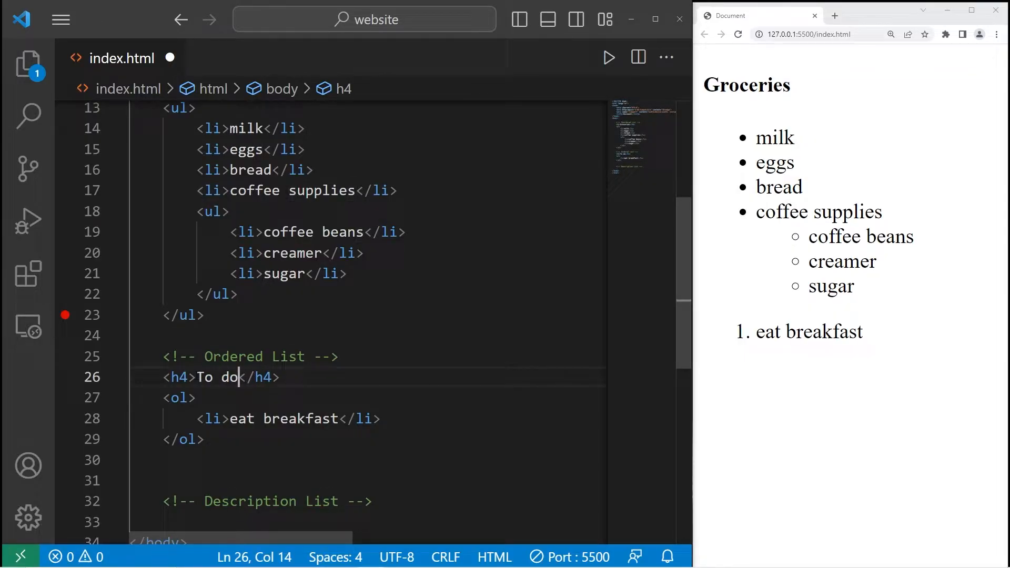
{"action": "type", "text": "list"}
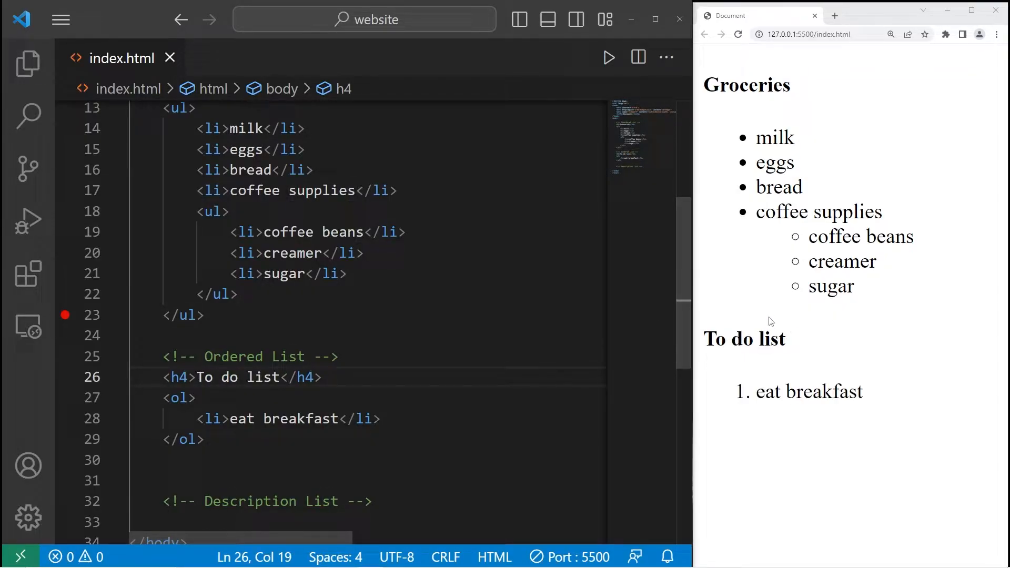
{"action": "scroll", "scroll_direction": "down", "scroll_amount": 3}
{"action": "type", "text": "<li>go to </li>"}
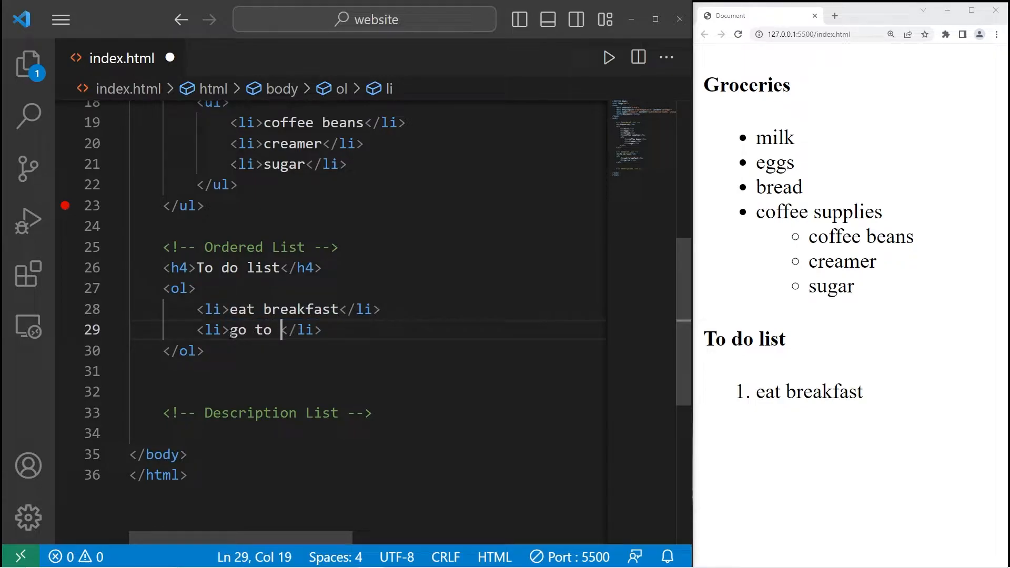
Add numbered items go to class, walk dog and work by duplicating the <li> line
{"action": "type", "text": "class"}
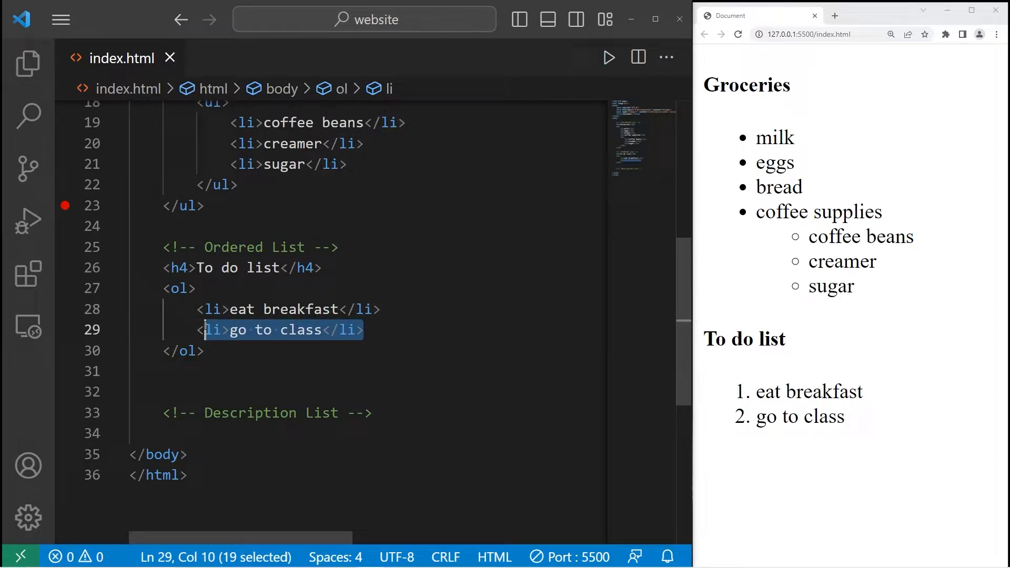
{"action": "key", "text": "shift+Left"}
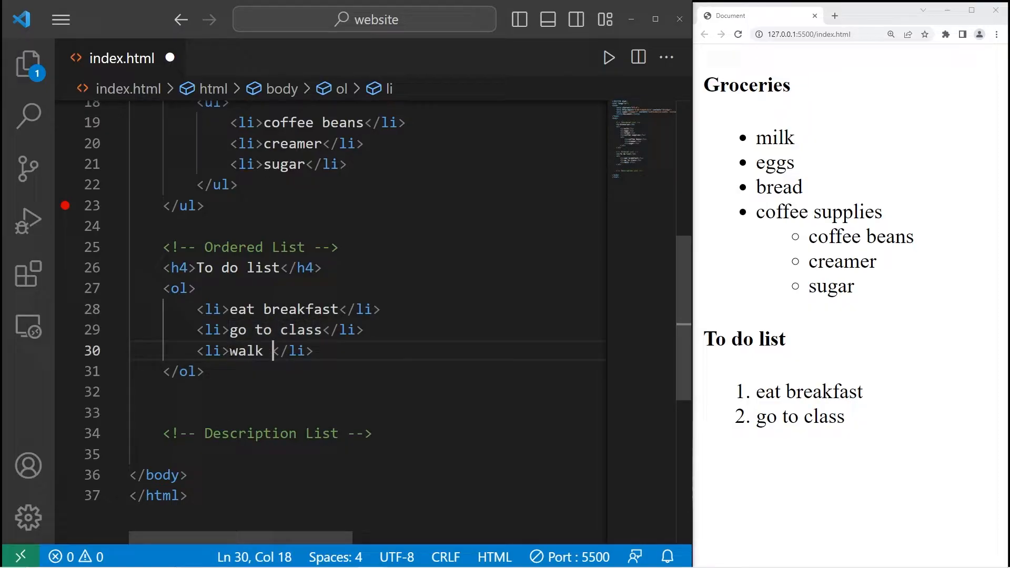
{"action": "type", "text": "dog"}
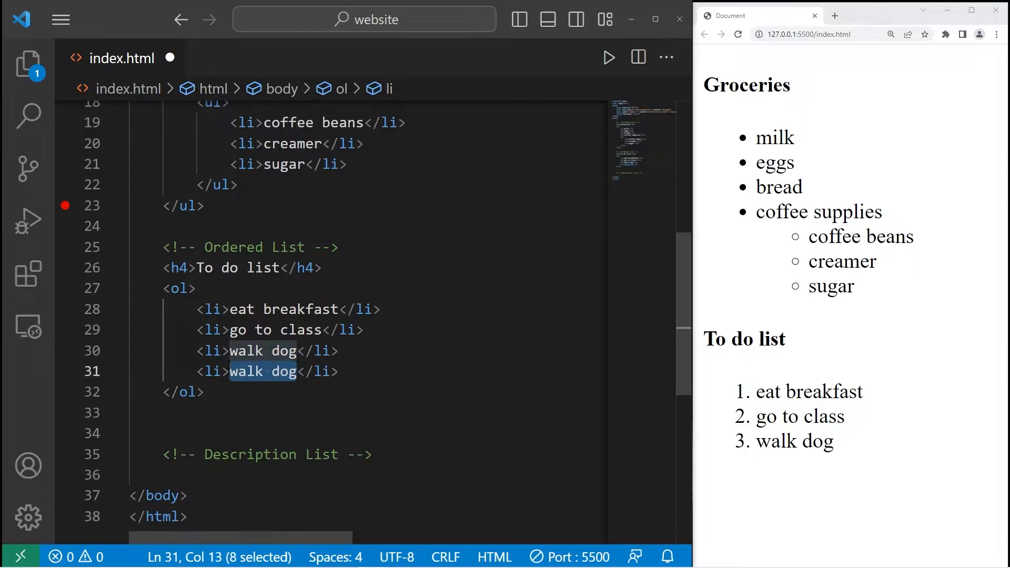
{"action": "type", "text": "work"}
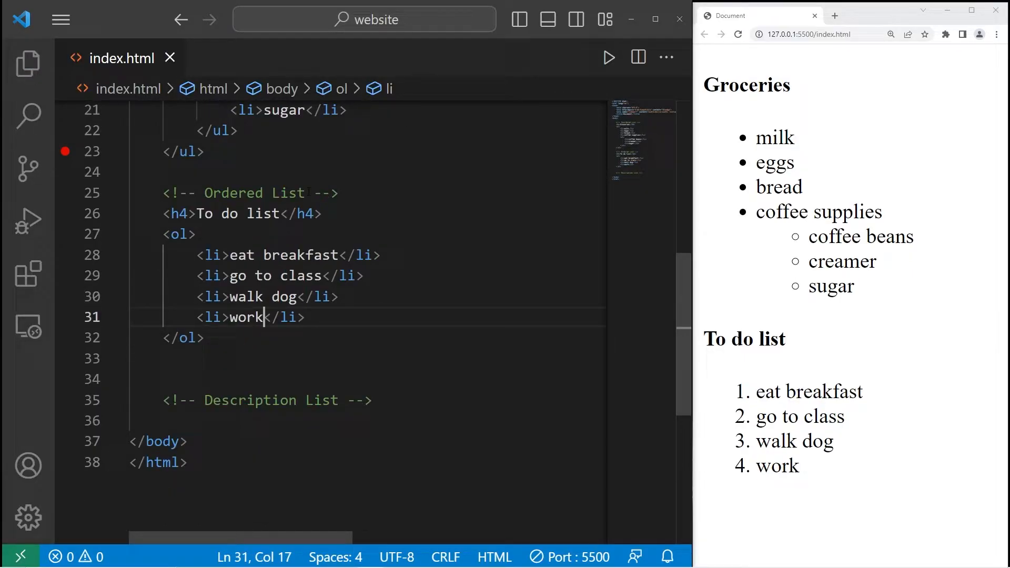
{"action": "left_click", "coordinate": [196, 233]}
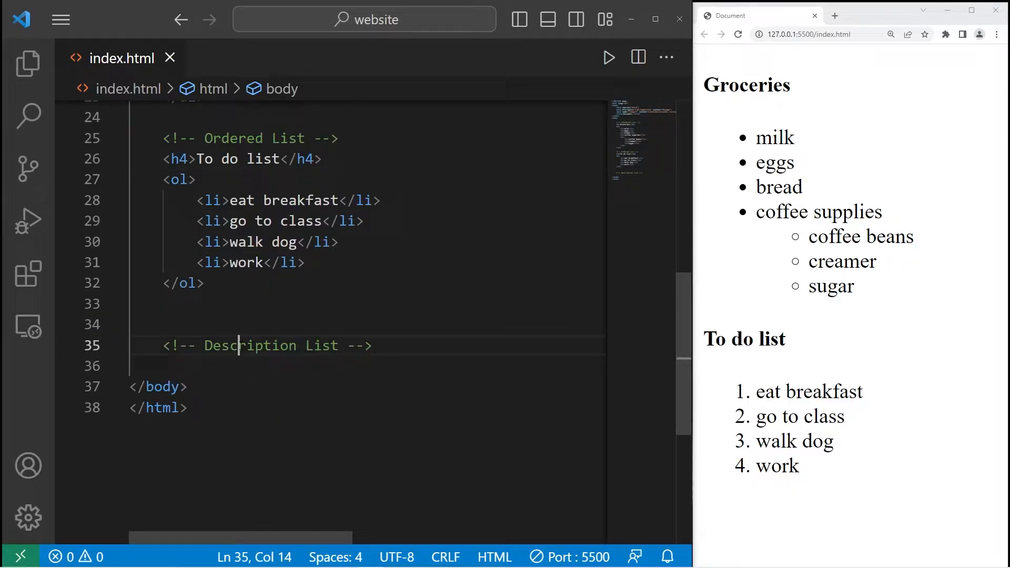
Open a <dl> with an empty <dt> on a new line under the Description List comment
{"action": "left_click", "coordinate": [372, 346]}
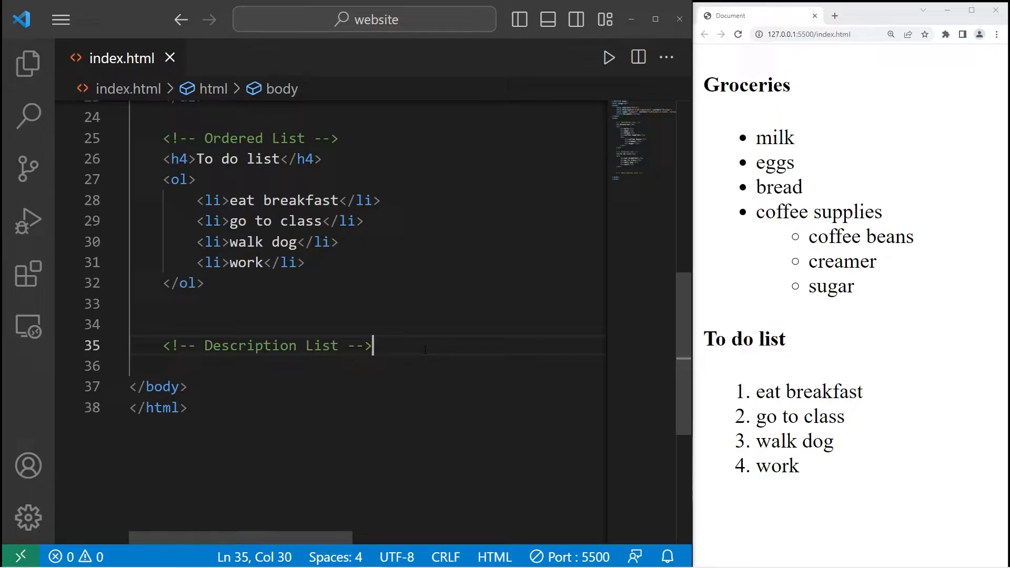
{"action": "key", "text": "enter"}
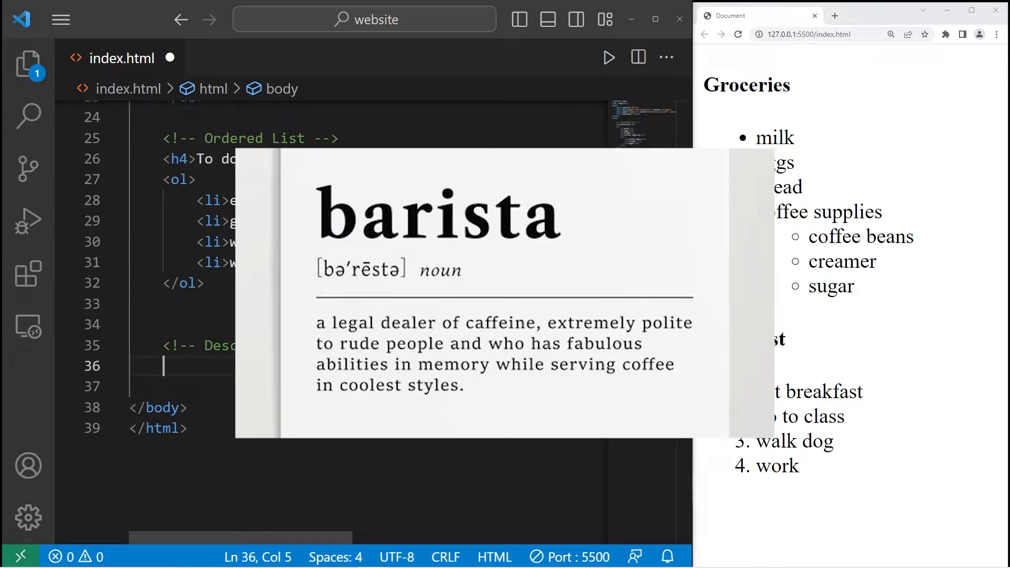
{"action": "type", "text": "<>"}
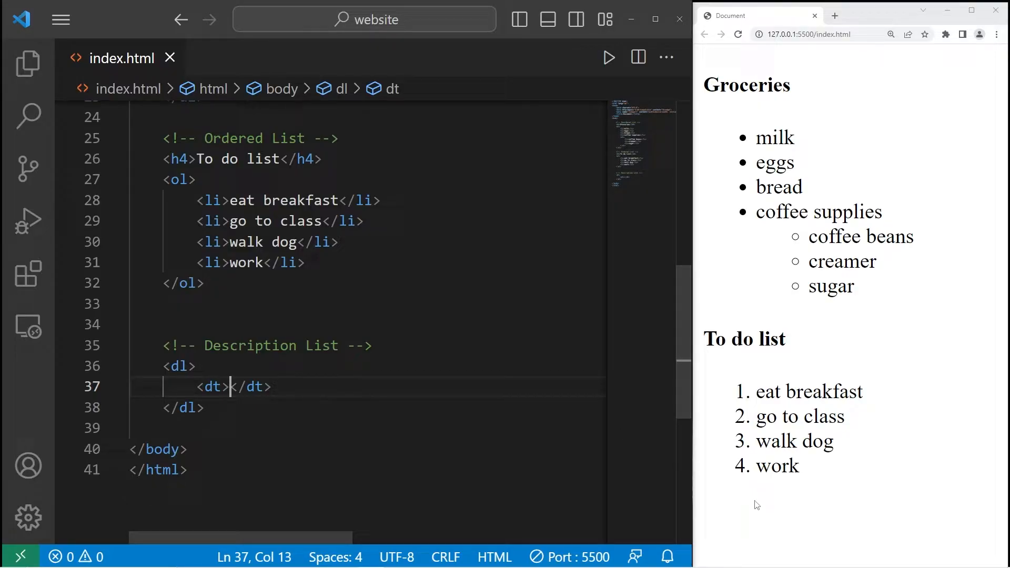
{"action": "mouse_move", "coordinate": [373, 366]}
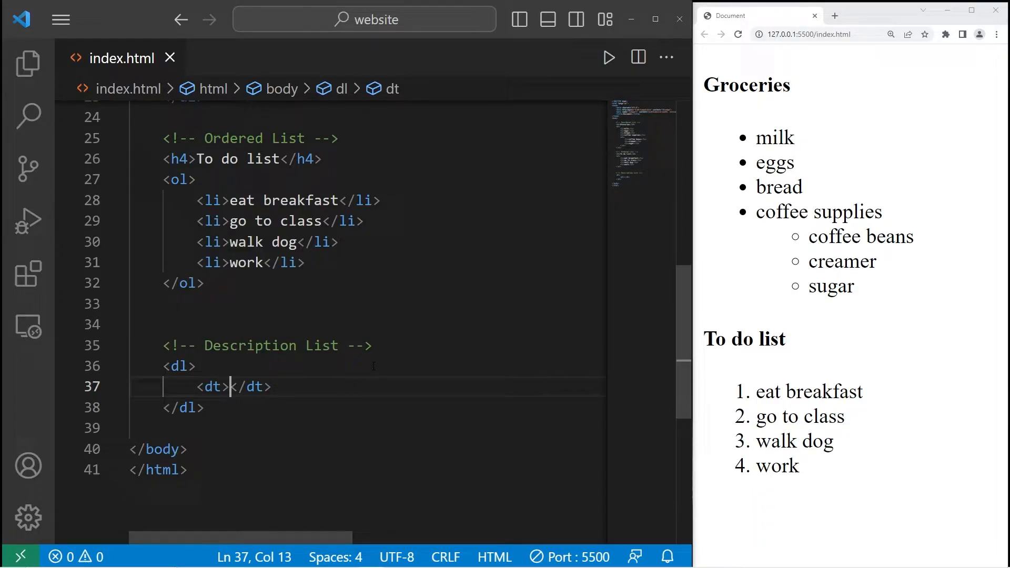
Make the terms dragon, phoenix, vampire, werewolf, save, and open an empty <dd> under dragon
{"action": "type", "text": "dragon"}
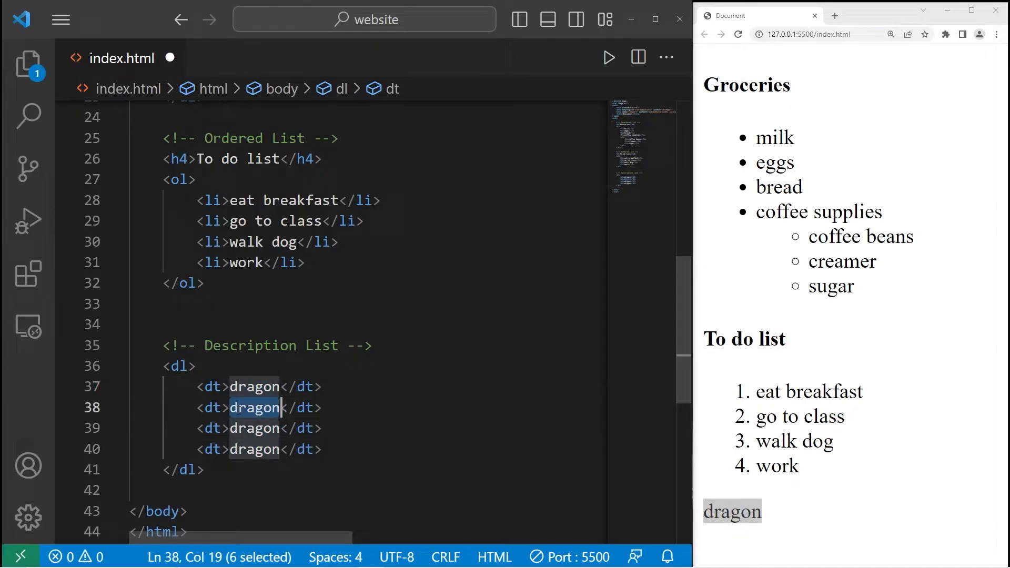
{"action": "type", "text": "phoenix"}
{"action": "left_click", "coordinate": [367, 428]}
{"action": "type", "text": "vam"}
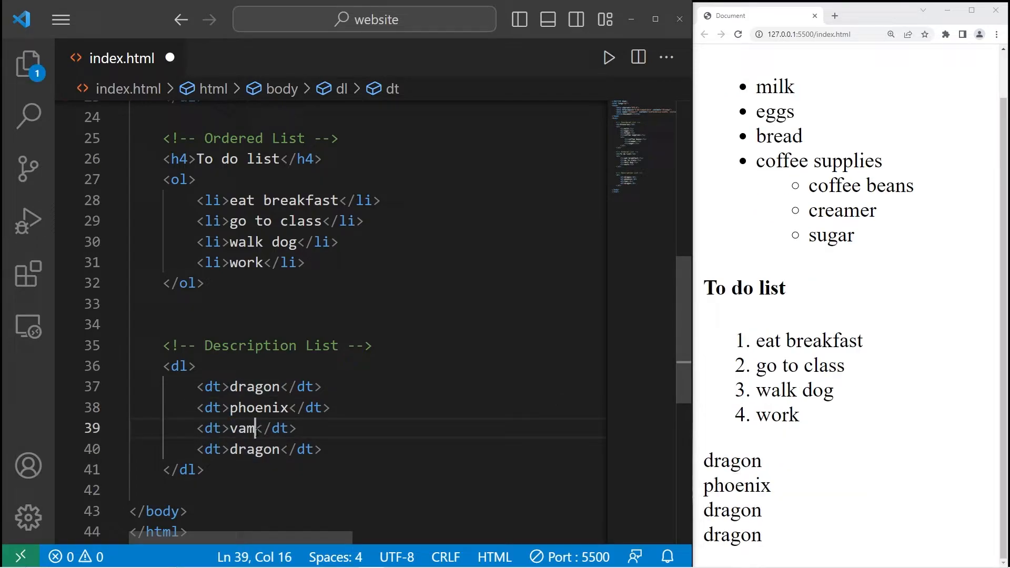
{"action": "type", "text": "pire"}
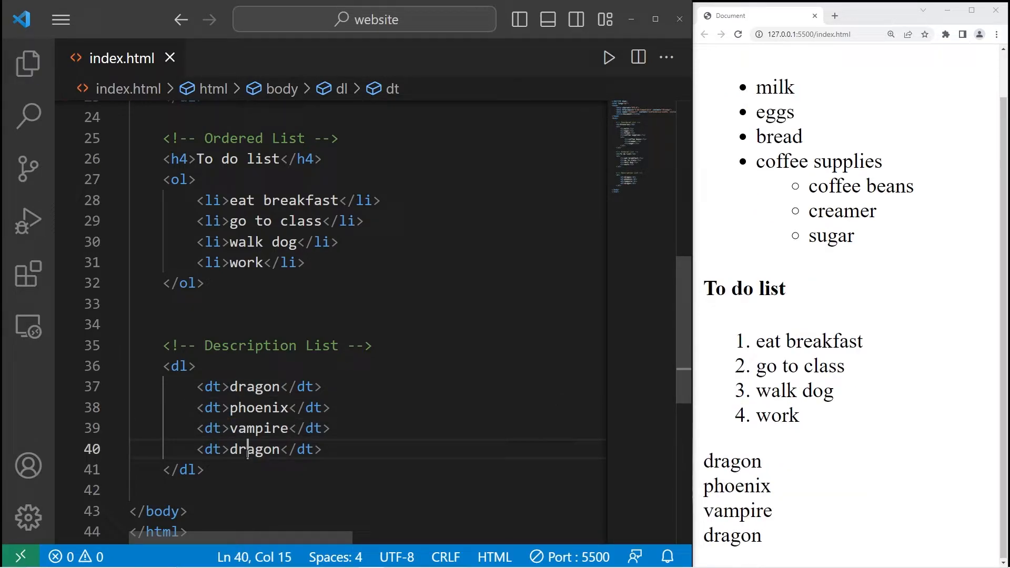
{"action": "type", "text": "werewolf"}
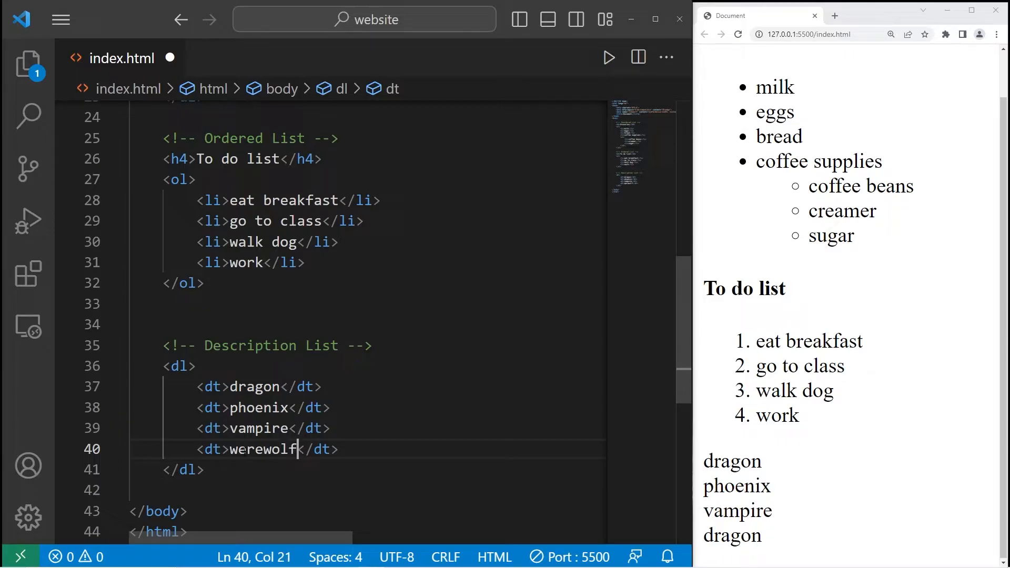
{"action": "key", "text": "ctrl+s"}
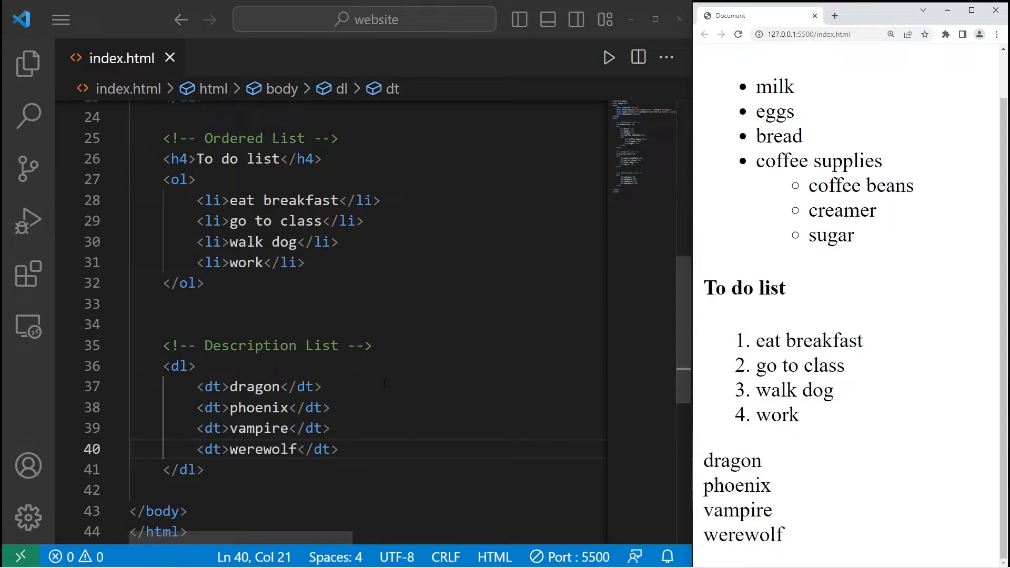
{"action": "type", "text": "<>"}
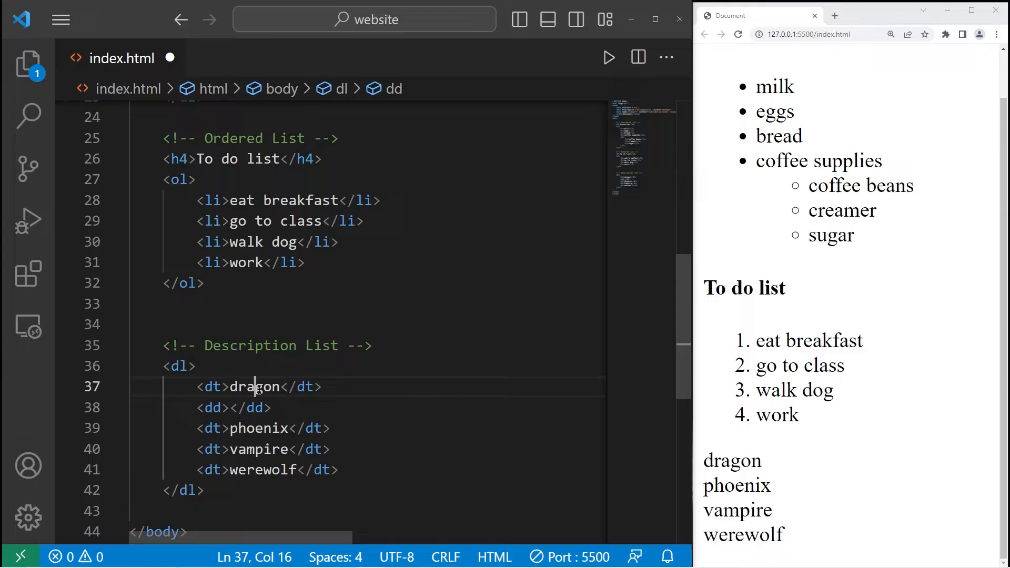
Look up a dragon definition and paste it as dragon's <dd>: a mythical giant winged reptile
{"action": "left_click", "coordinate": [296, 469]}
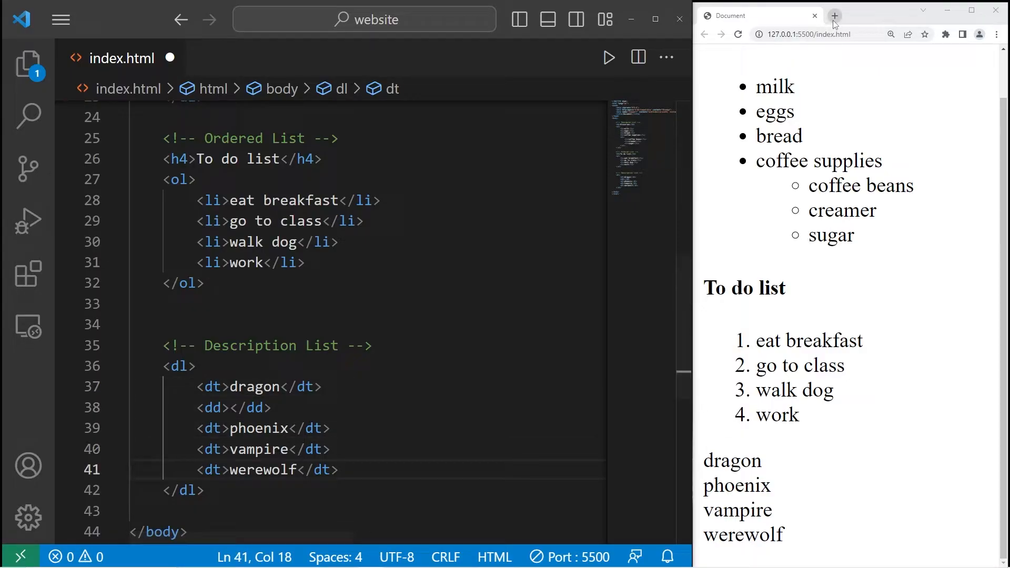
{"action": "left_click", "coordinate": [834, 15]}
{"action": "type", "text": "dragon definition"}
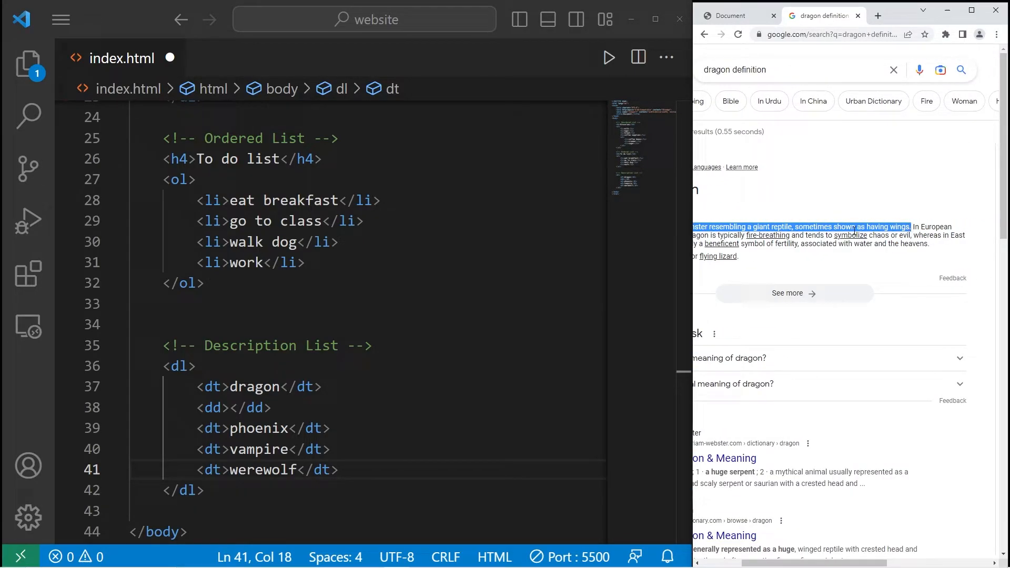
{"action": "left_click", "coordinate": [241, 407]}
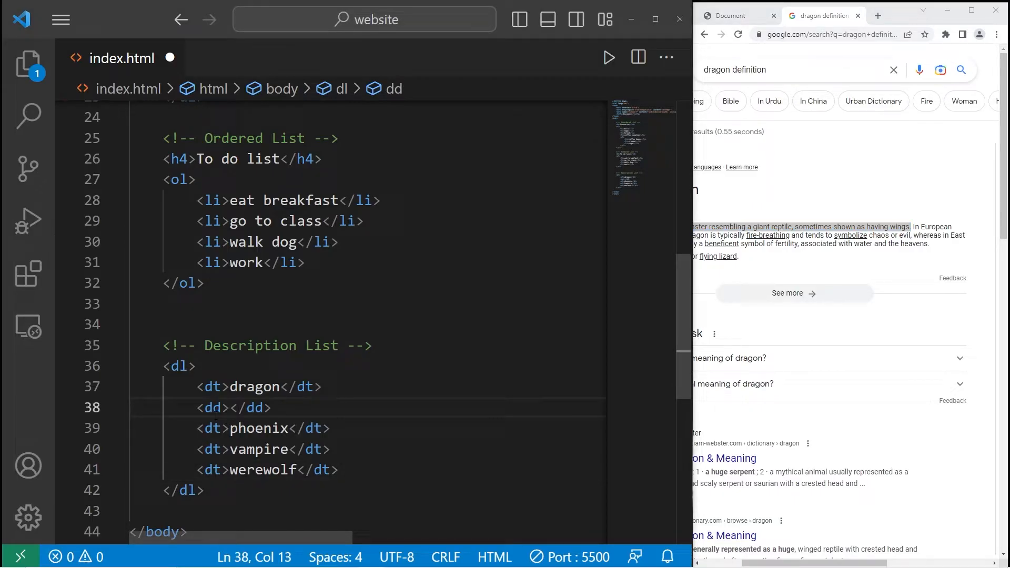
{"action": "left_click", "coordinate": [734, 15]}
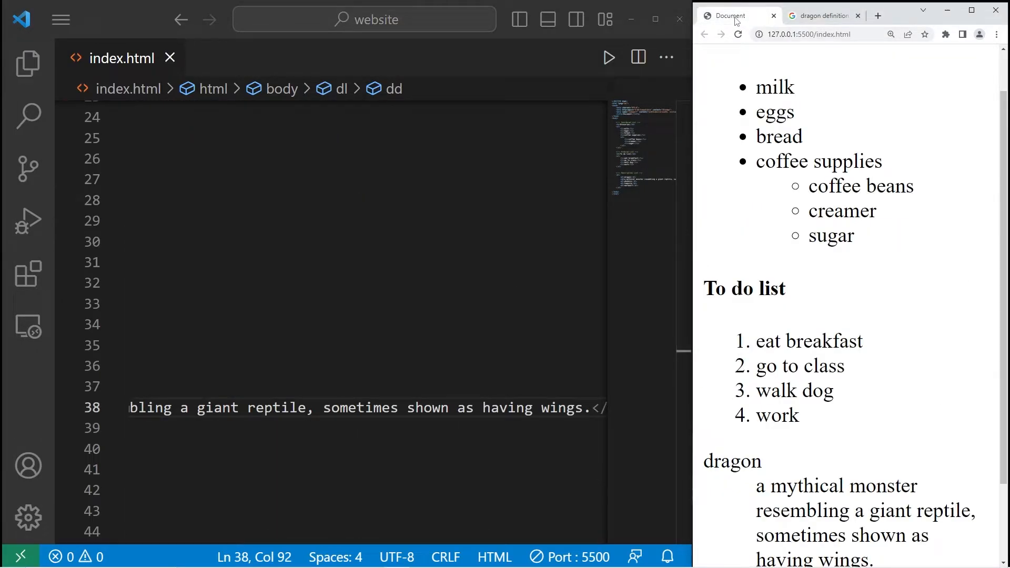
{"action": "scroll", "scroll_direction": "down", "scroll_amount": 3}
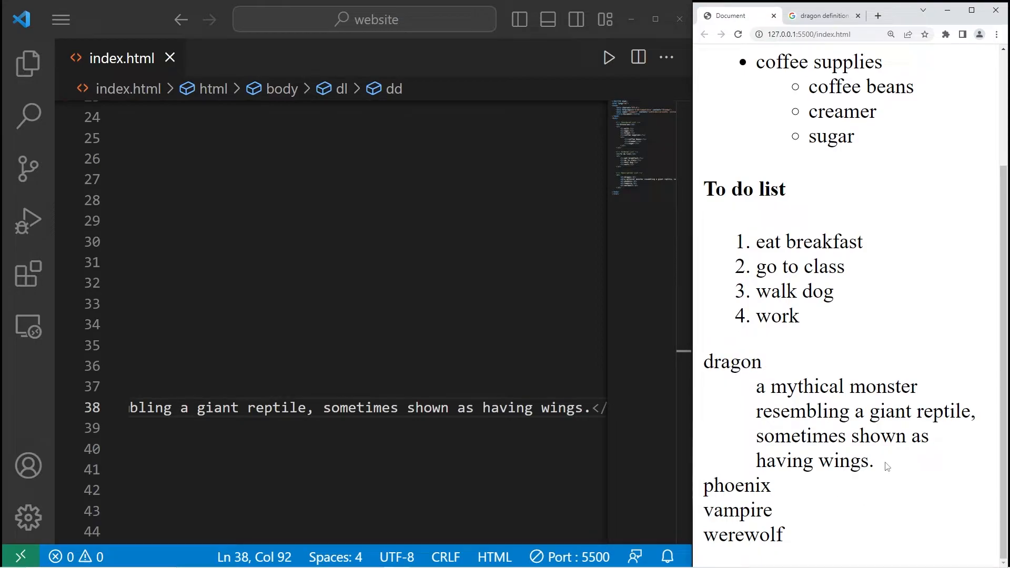
{"action": "mouse_move", "coordinate": [774, 396]}
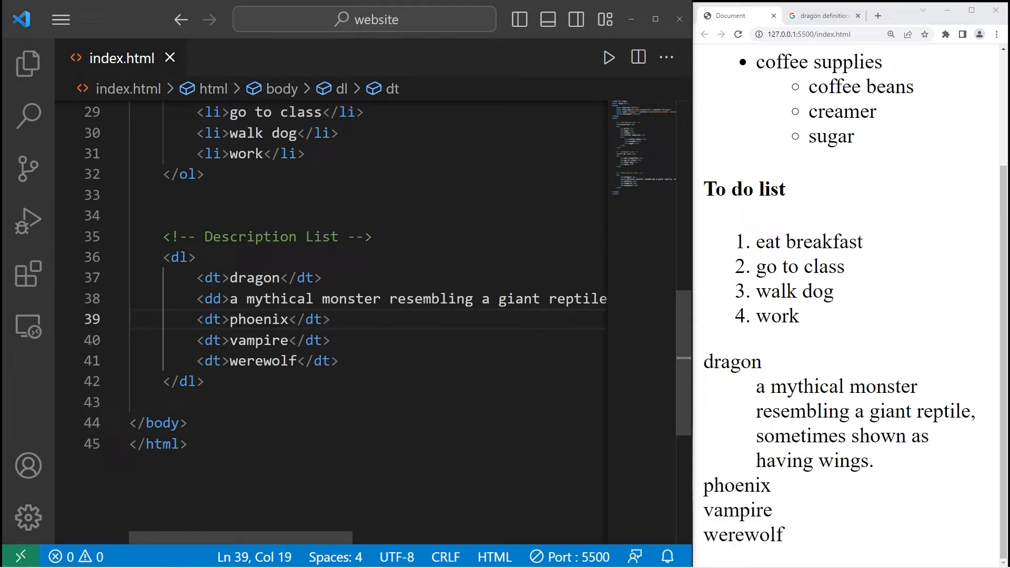
Add phoenix's <dd>: an immortal Greek-mythology bird that cyclically regenerates, and check the preview
{"action": "key", "text": "Enter"}
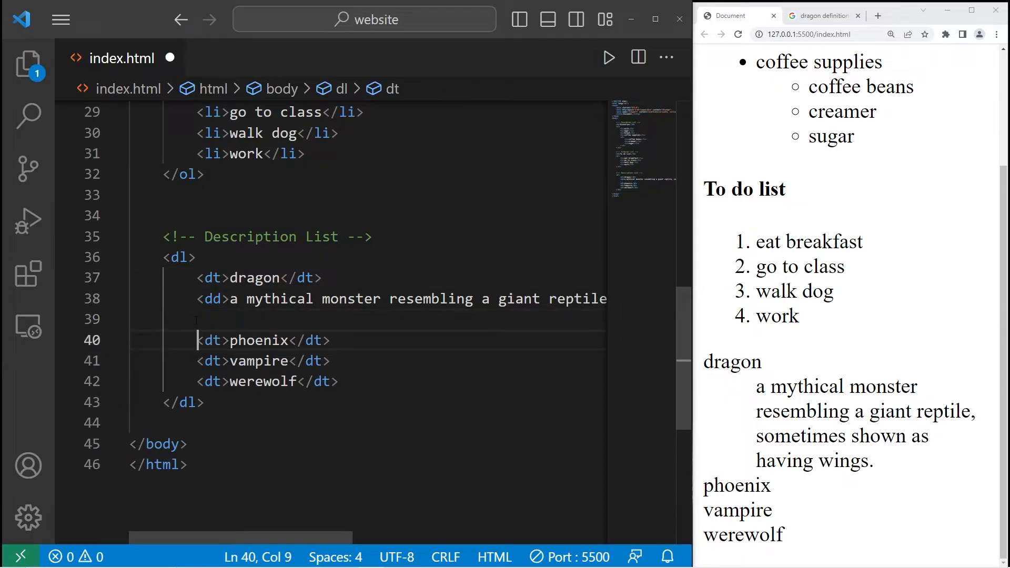
{"action": "left_click", "coordinate": [820, 15]}
{"action": "type", "text": "<dd"}
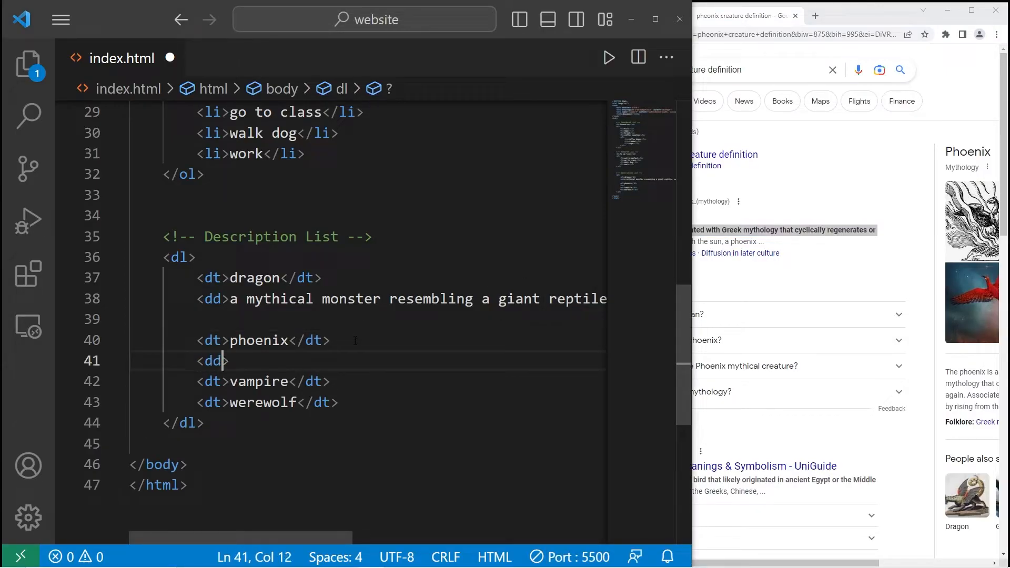
{"action": "type", "text": "that cyclically regenerates or is otherwise born again"}
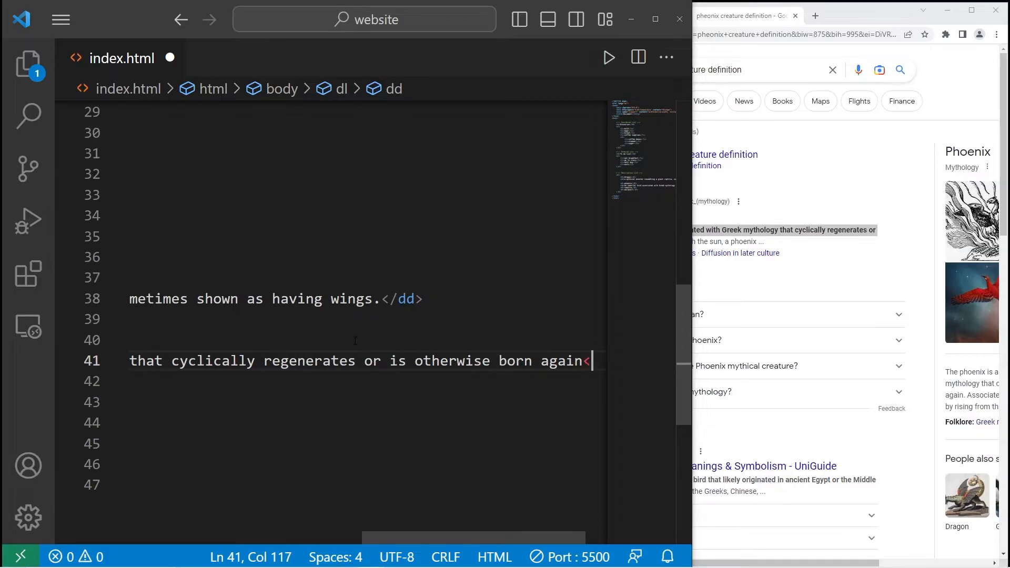
{"action": "type", "text": "</dd>"}
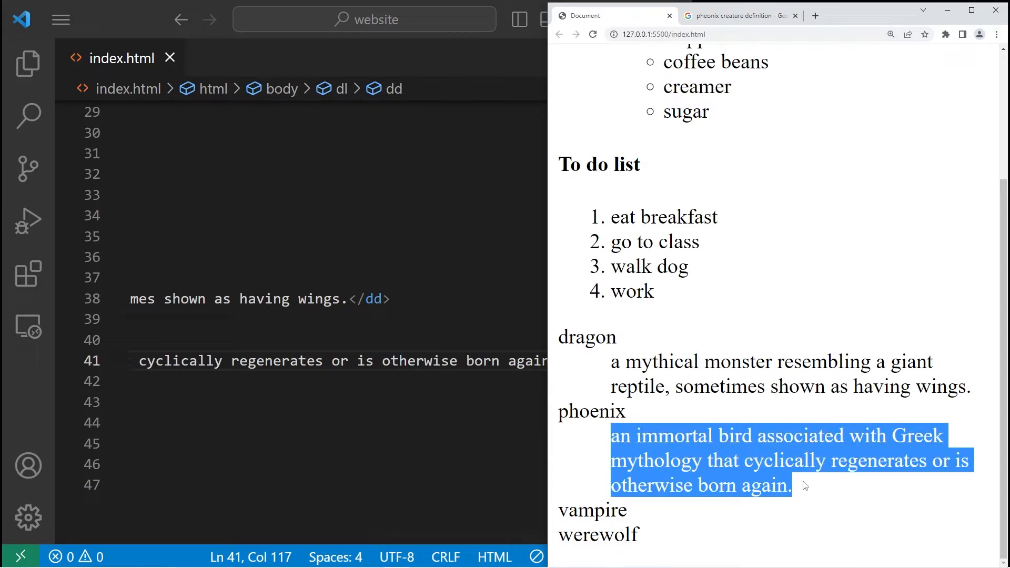
{"action": "left_click", "coordinate": [619, 534]}
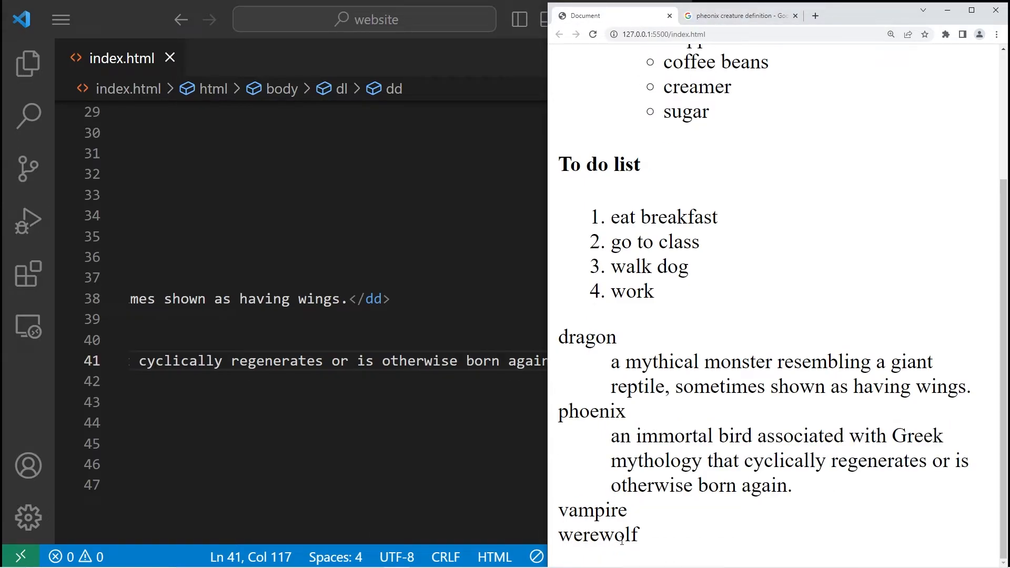
{"action": "left_click", "coordinate": [740, 15]}
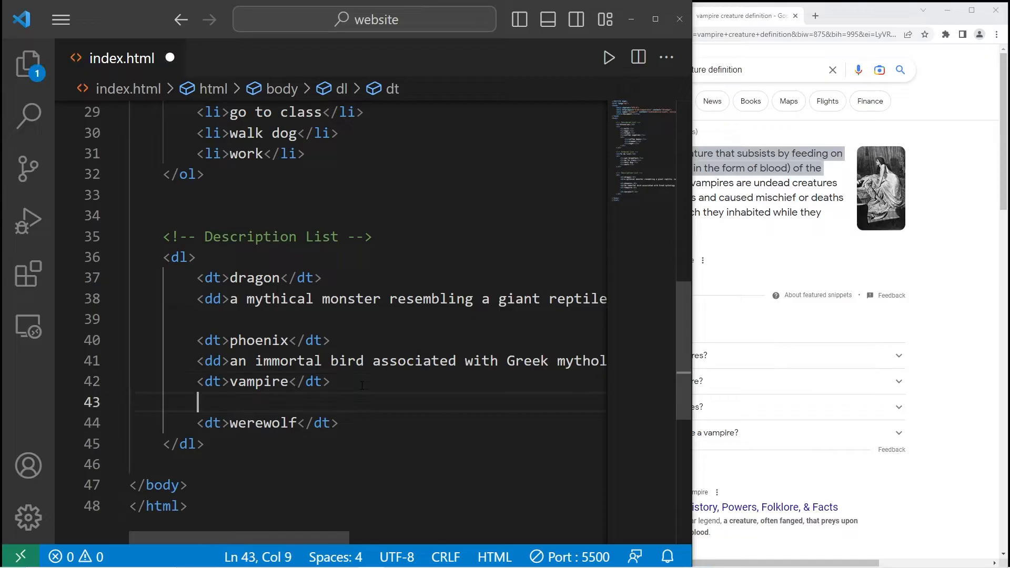
Start a <dd> for vampire's definition and look up its wording in the web search
{"action": "type", "text": "<dd>"}
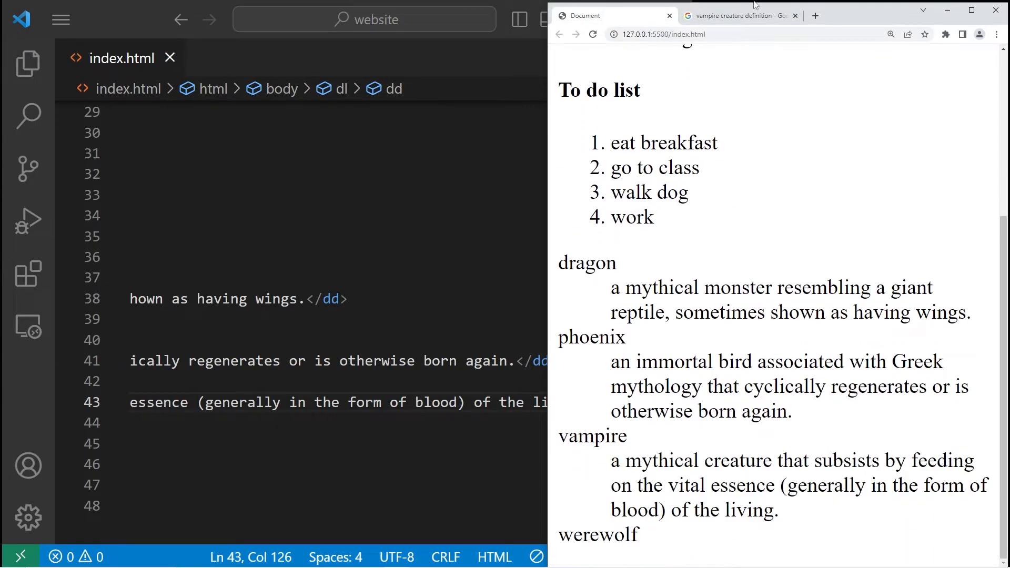
{"action": "left_click", "coordinate": [740, 15]}
{"action": "type", "text": "werewolf creature definition"}
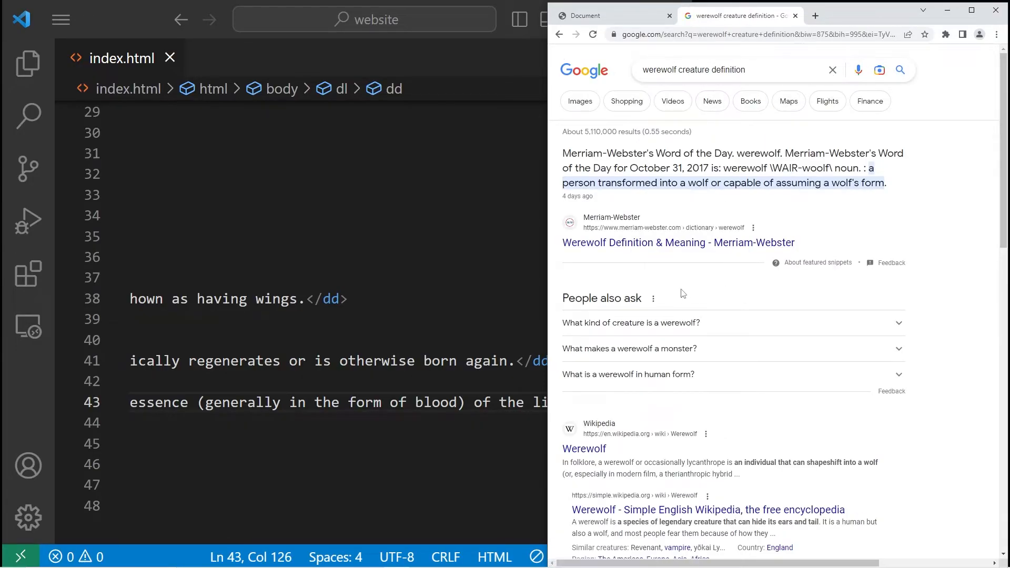
Add werewolf's <dd> 'an individual that can shapeshift into a wolf' and check the preview
{"action": "scroll", "scroll_direction": "down", "scroll_amount": 3}
{"action": "type", "text": "<dd></dd>"}
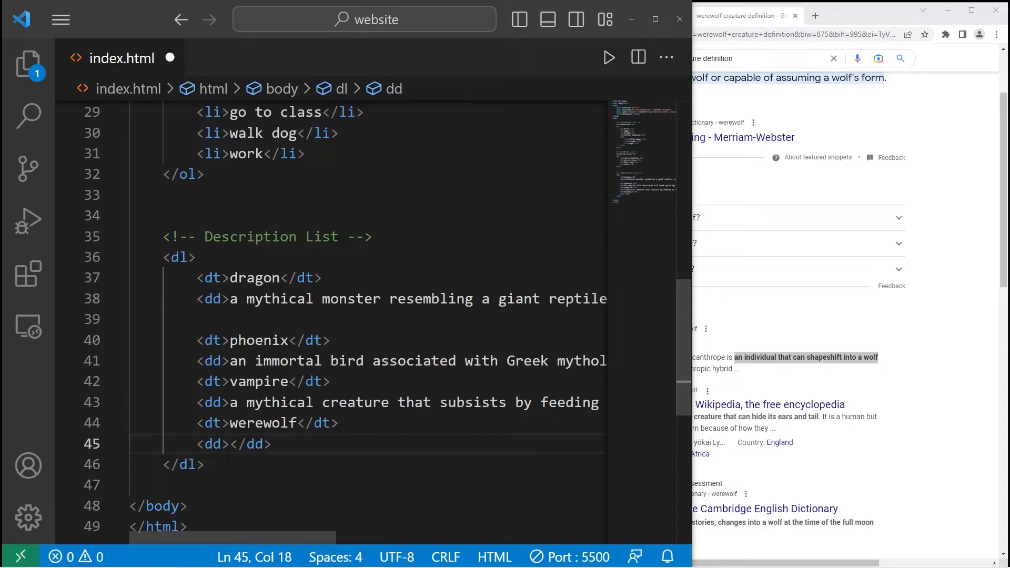
{"action": "type", "text": "an individual that can shapeshift into a wolf"}
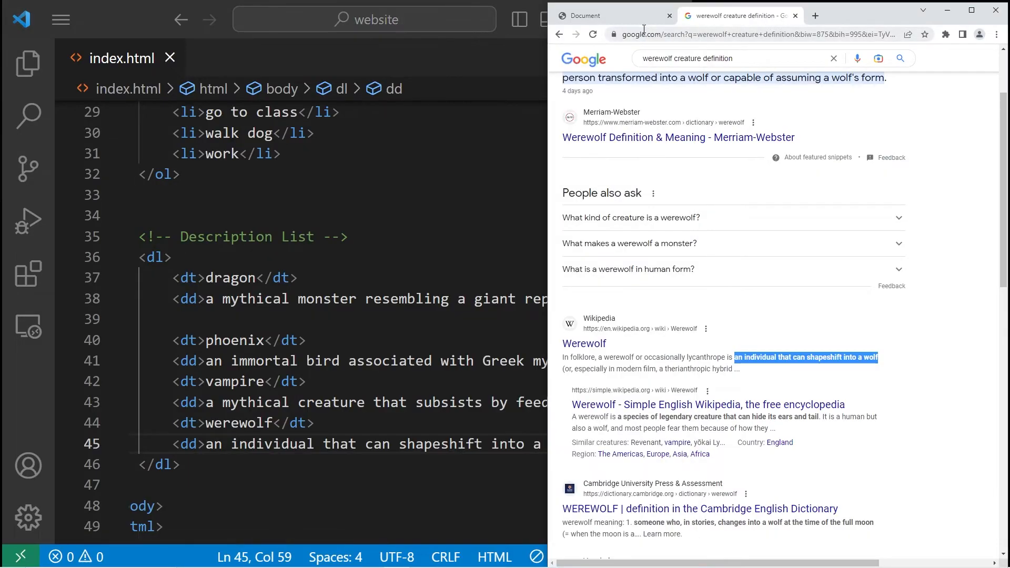
{"action": "left_click", "coordinate": [612, 15]}
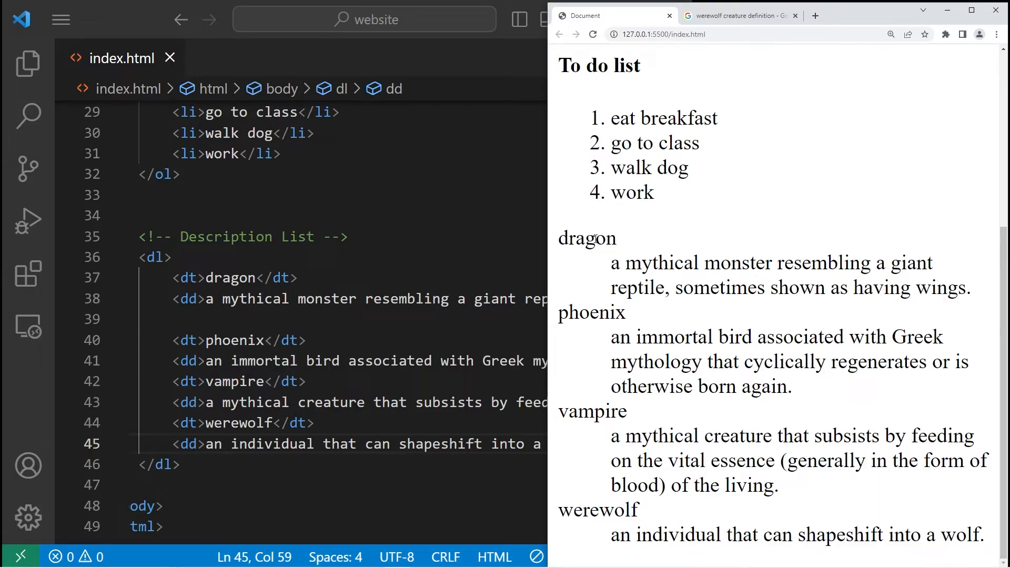
{"action": "mouse_move", "coordinate": [620, 240]}
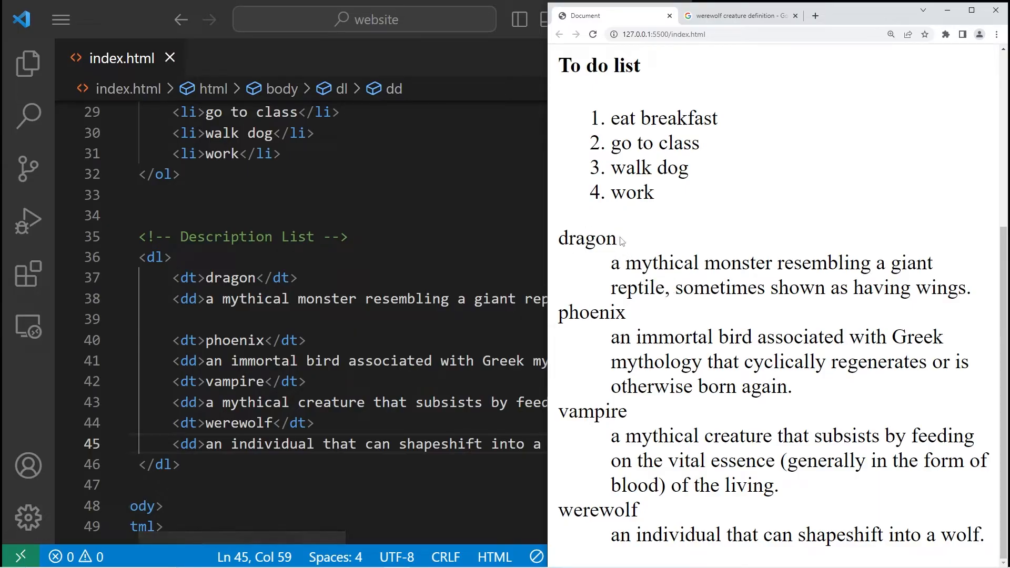
{"action": "double_click", "coordinate": [586, 237]}
{"action": "type", "text": "<h4></h4>"}
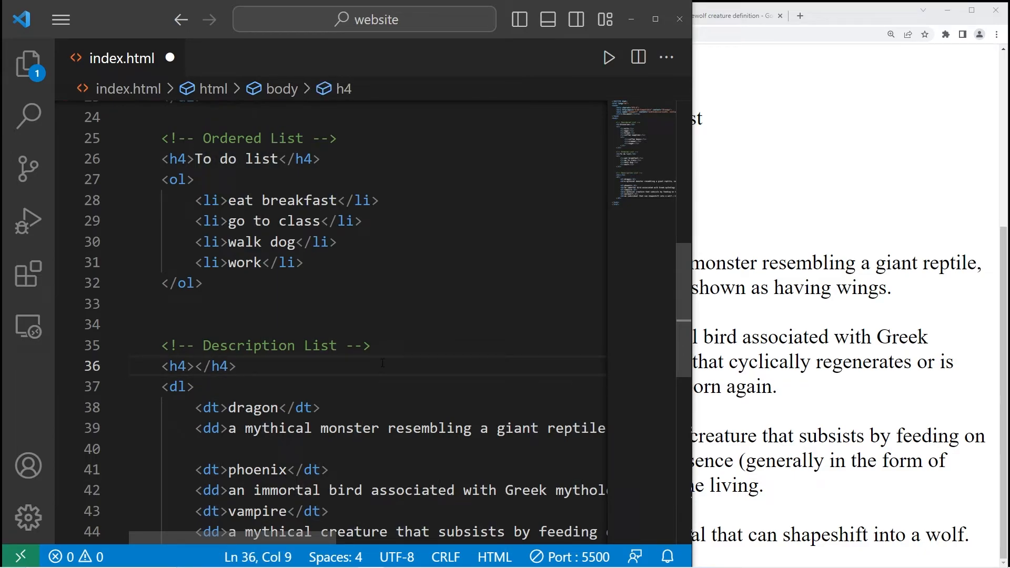
Add an <h4>Mythical creatures</h4> heading above the description list
{"action": "type", "text": "Mythical"}
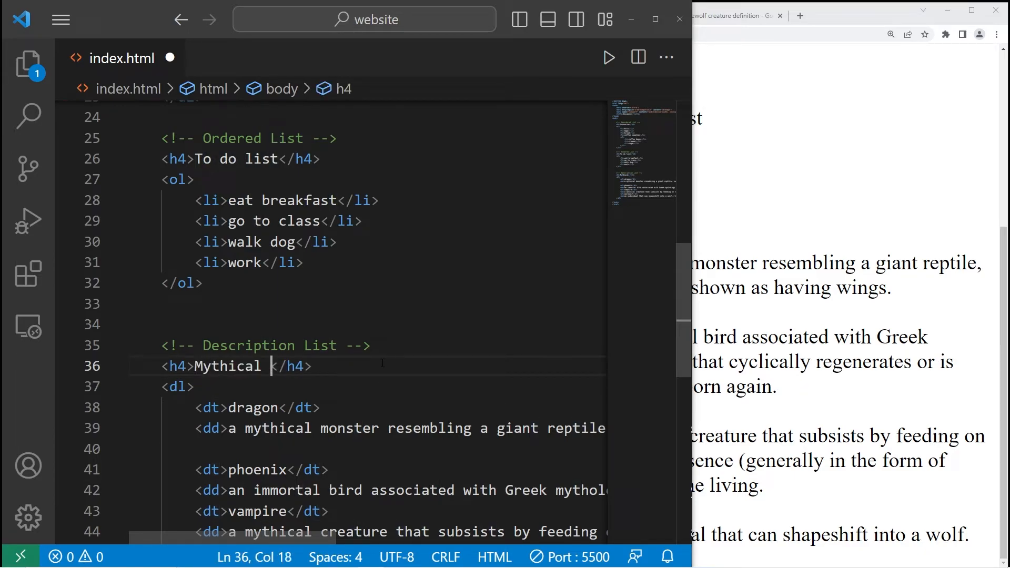
{"action": "type", "text": "creatures"}
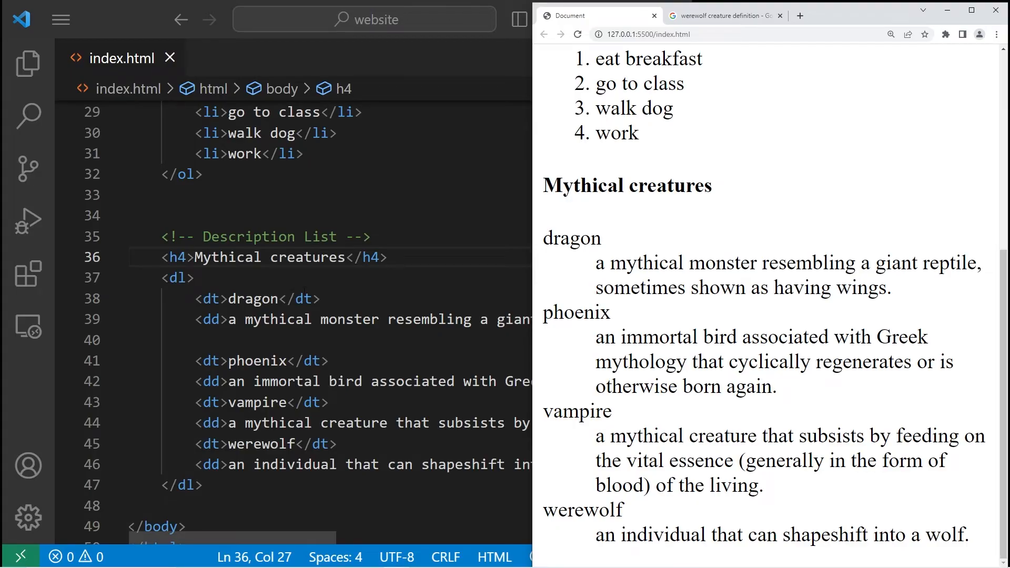
{"action": "left_click", "coordinate": [176, 277]}
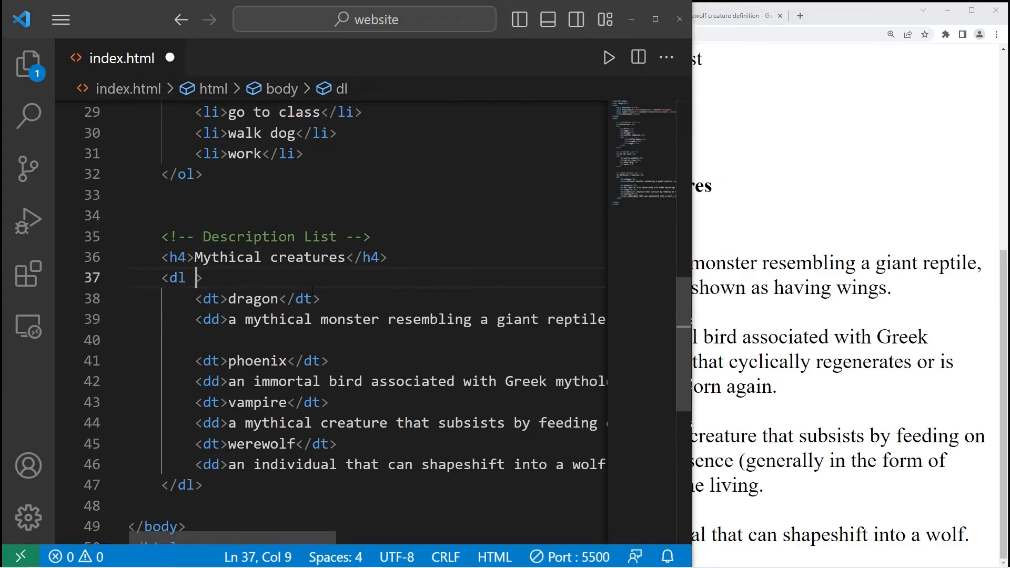
Give the <dl> an inline style with background-color: lightgreen
{"action": "type", "text": "style=\"\""}
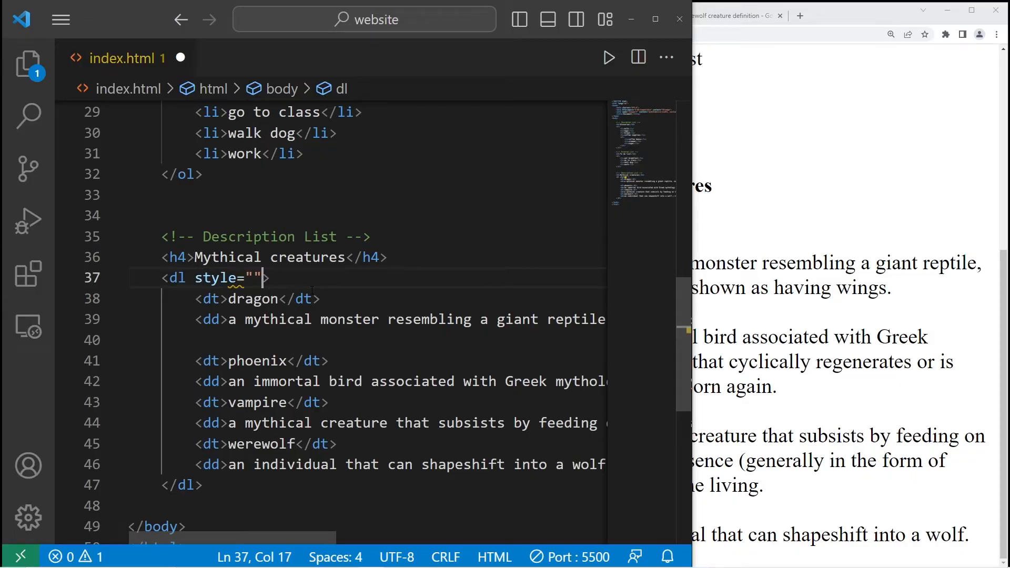
{"action": "type", "text": "backgr"}
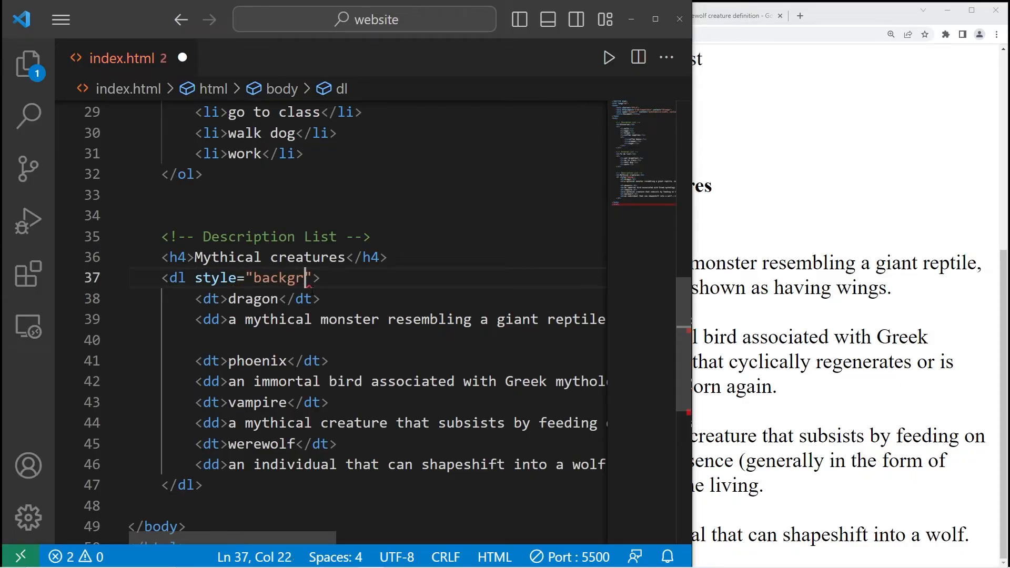
{"action": "type", "text": "ound-colo"}
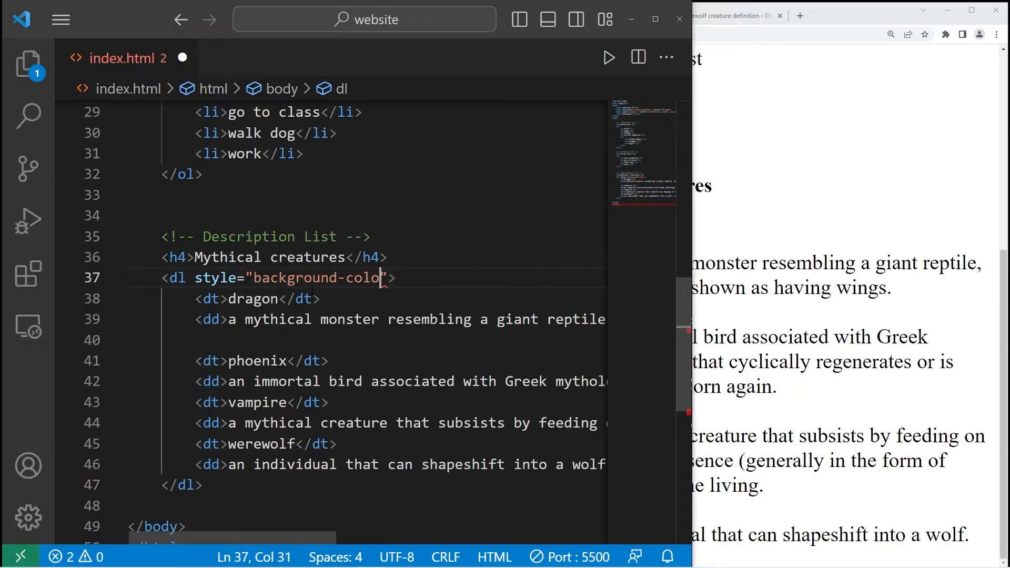
{"action": "type", "text": ":"}
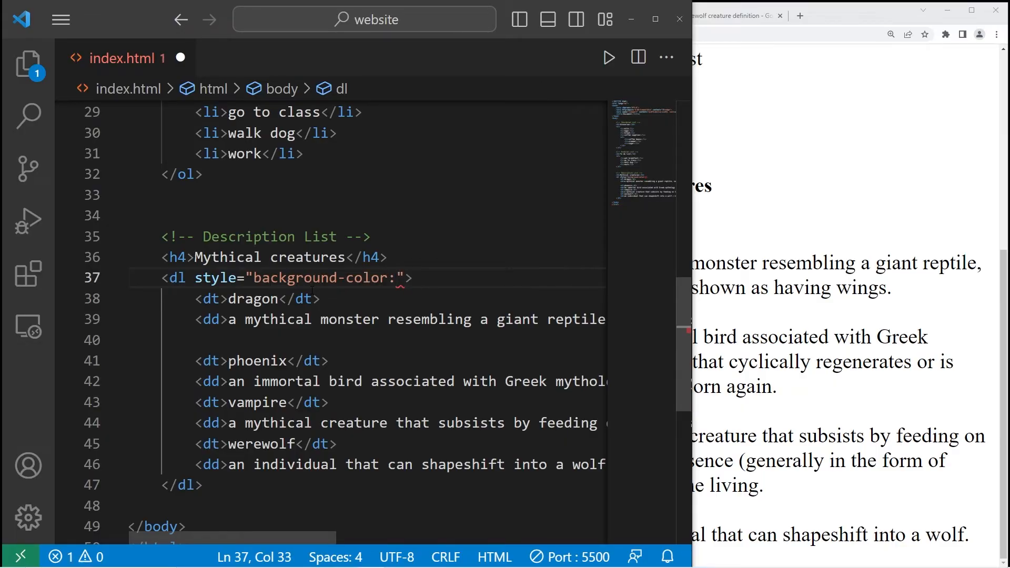
{"action": "type", "text": "li"}
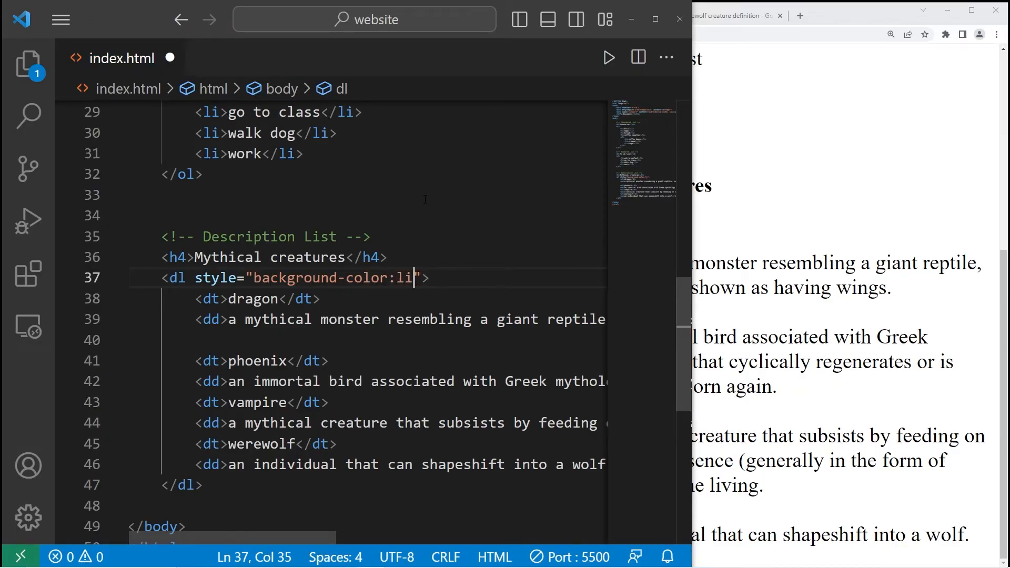
{"action": "type", "text": "ightgreen;"}
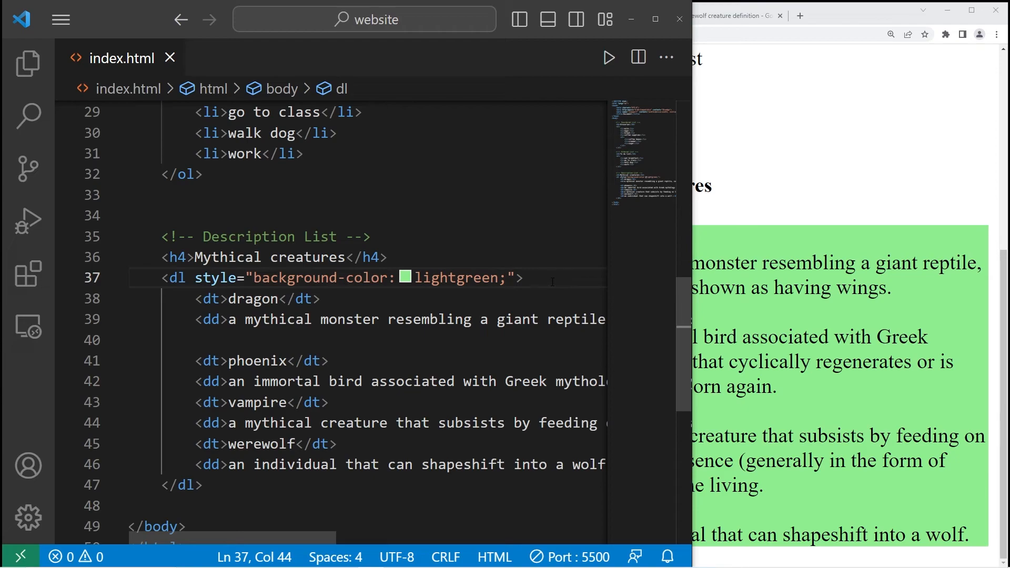
Add border: 2px solid to the <dl> style and save
{"action": "type", "text": "border:"}
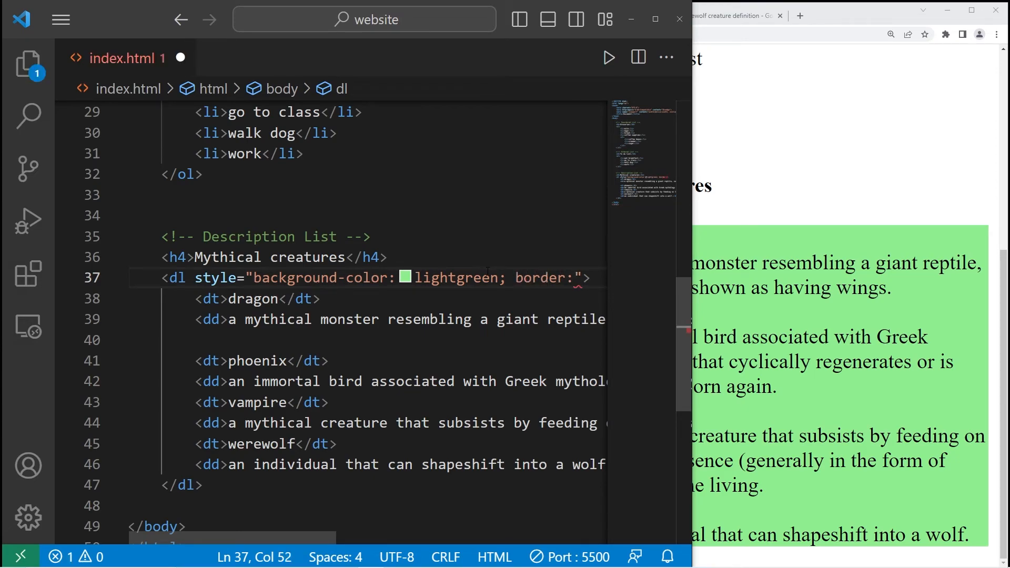
{"action": "type", "text": "2px"}
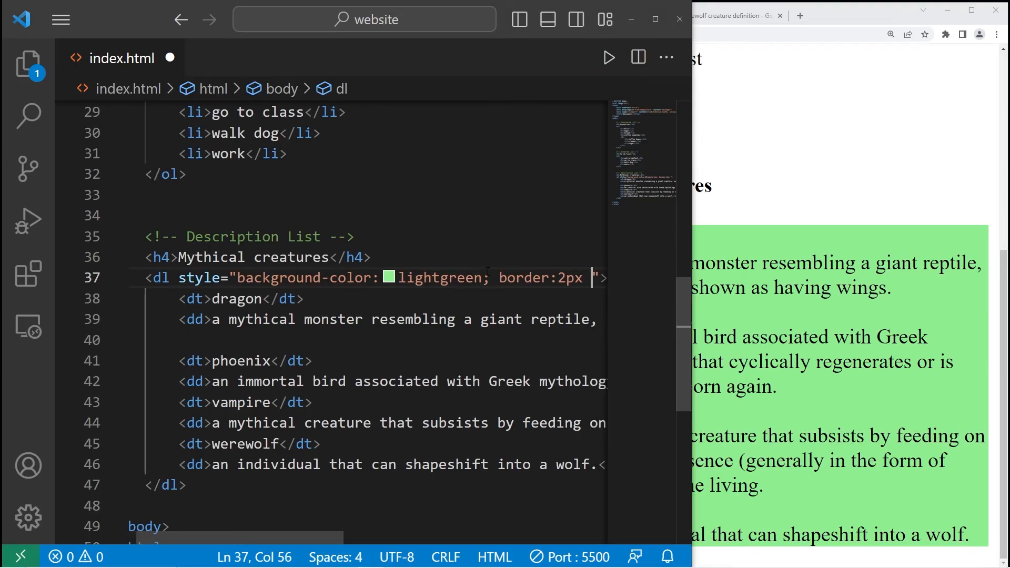
{"action": "type", "text": "soliu"}
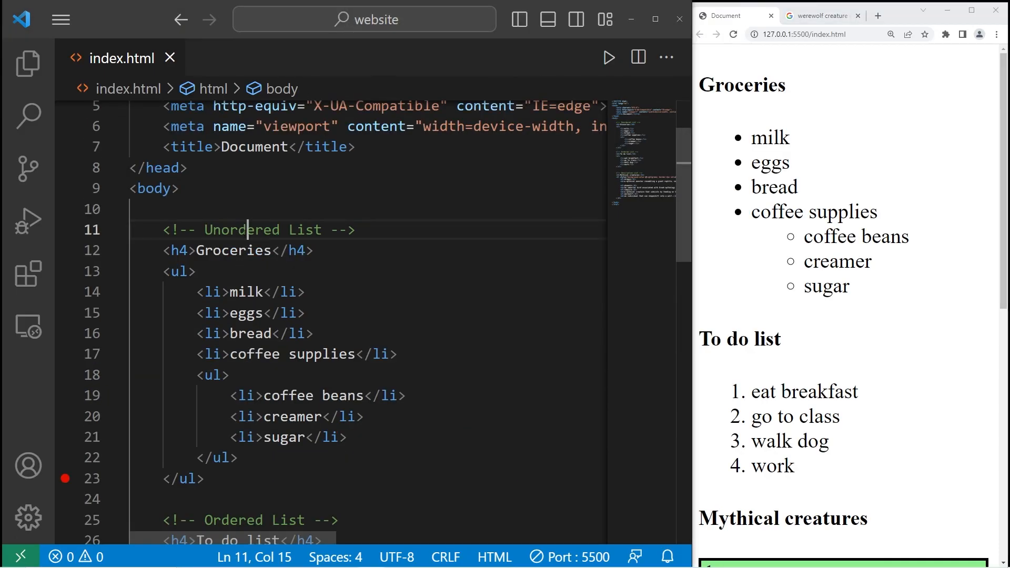
Scroll the preview down to view the bordered light-green Mythical creatures list
{"action": "scroll", "scroll_direction": "down", "scroll_amount": 3}
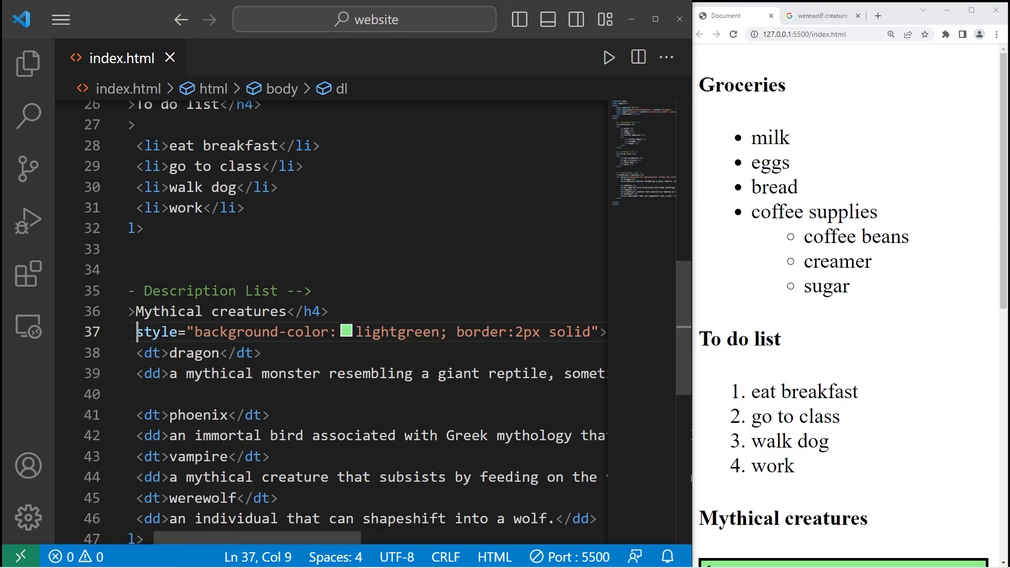
{"action": "scroll", "scroll_direction": "down", "scroll_amount": 3}
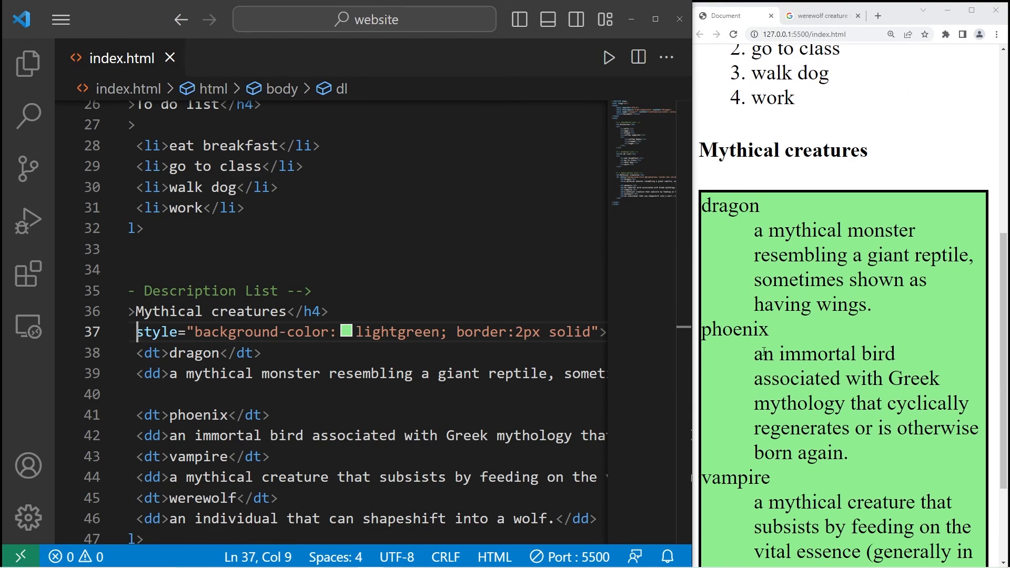
{"action": "scroll", "scroll_direction": "down", "scroll_amount": 3}
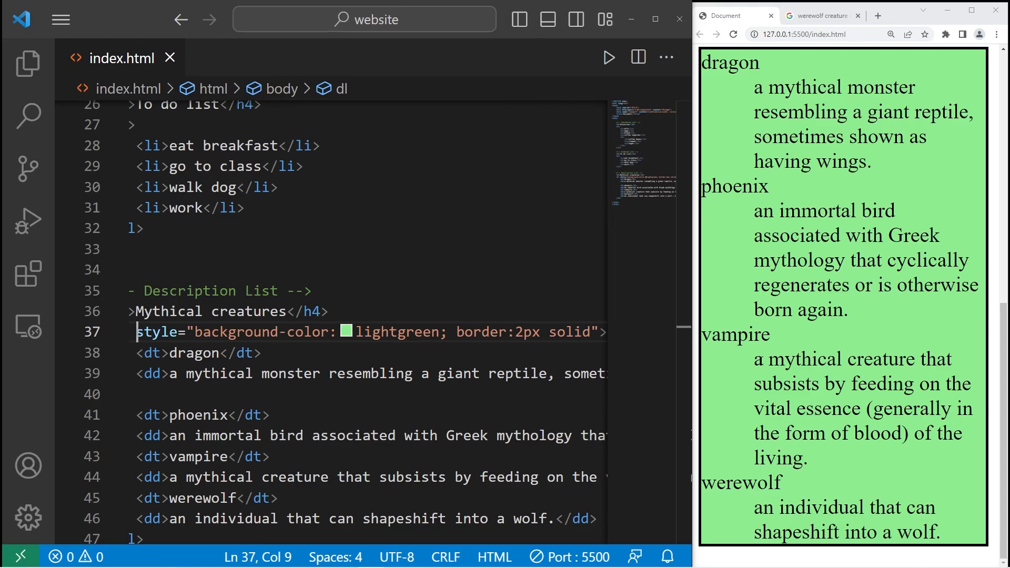